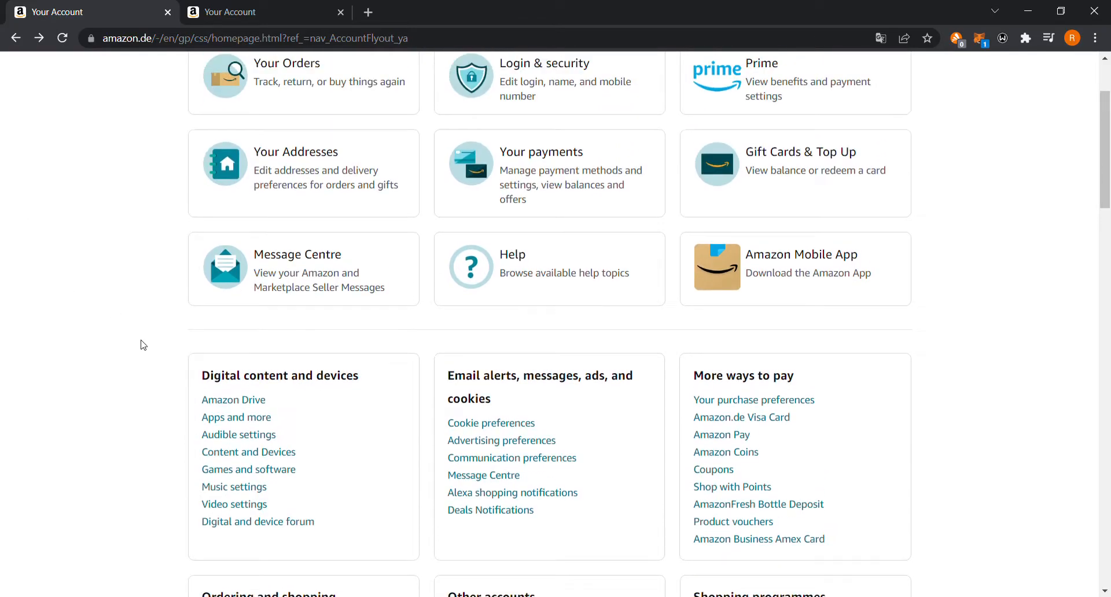
Scroll through the amazon.com Your Account overview to review its settings sections
scroll(up, 3)
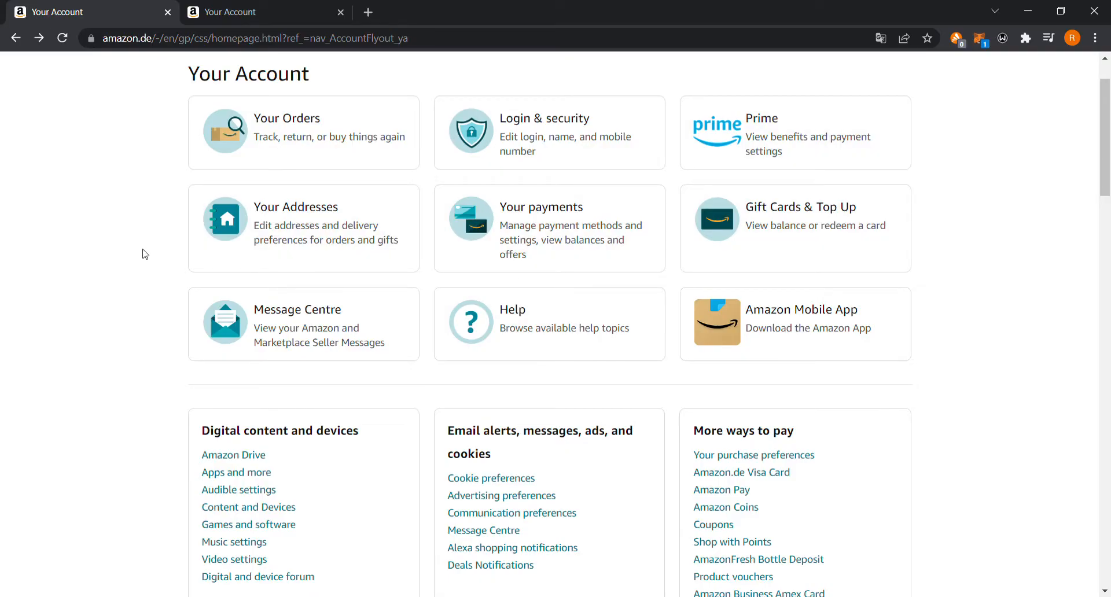
scroll(down, 3)
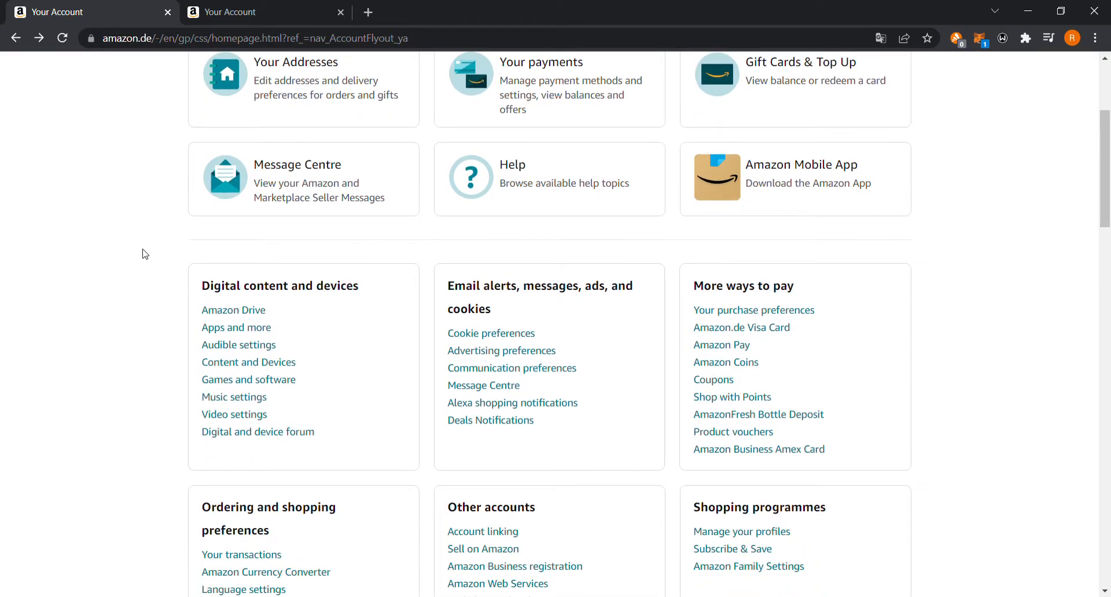
scroll(down, 3)
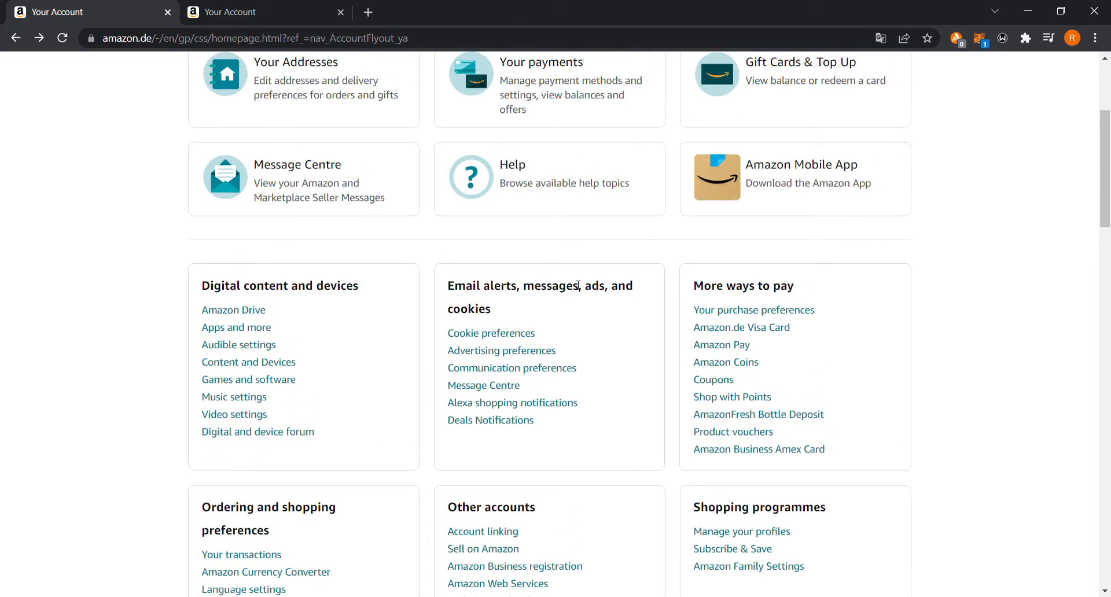
mouse_move(46, 302)
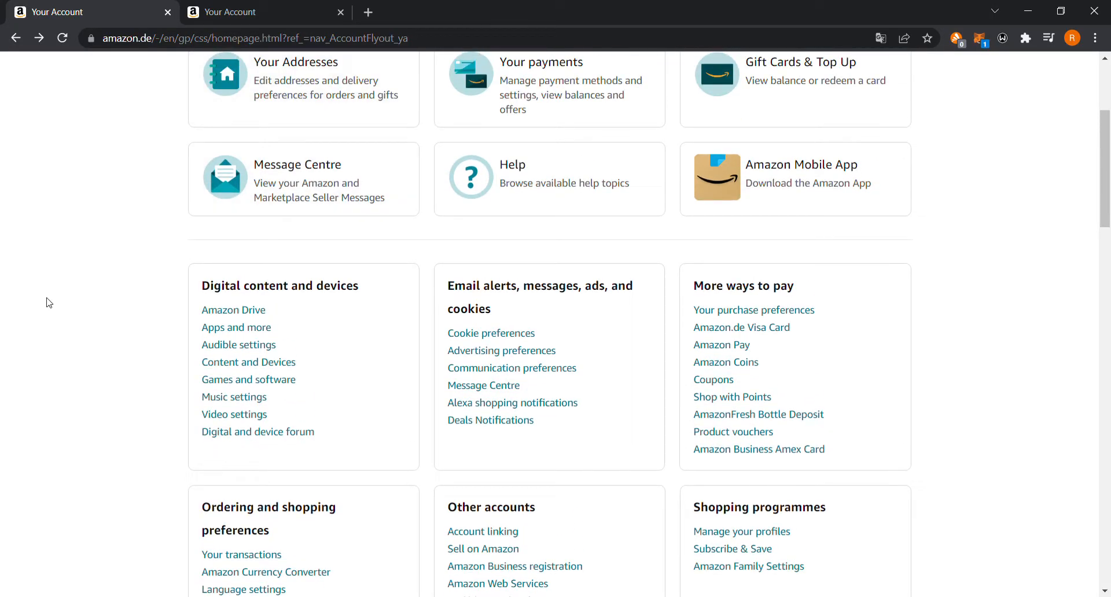
mouse_move(754, 309)
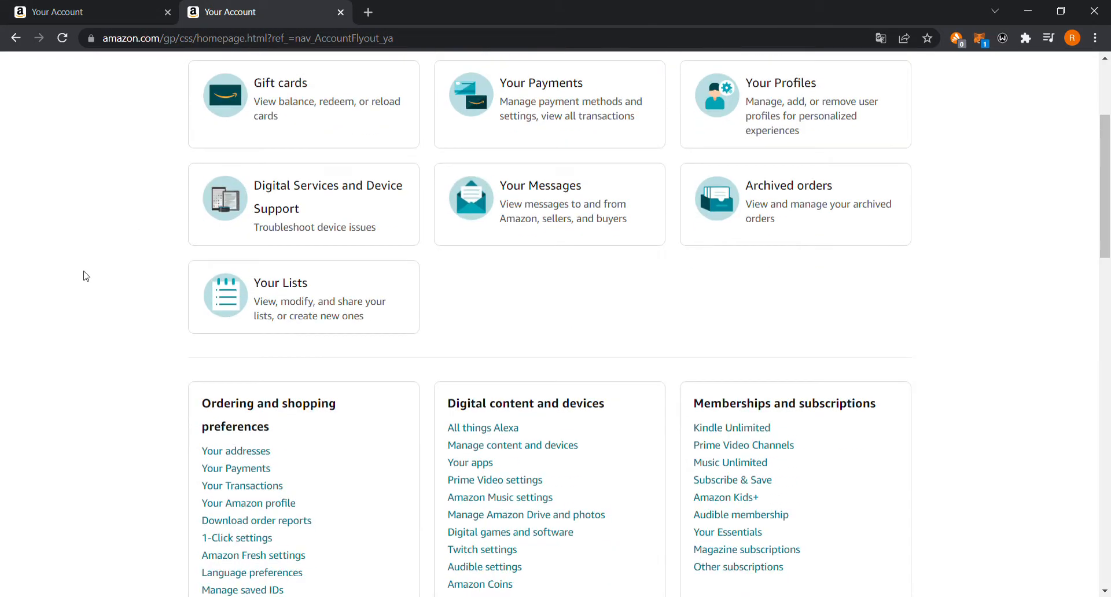
scroll(down, 3)
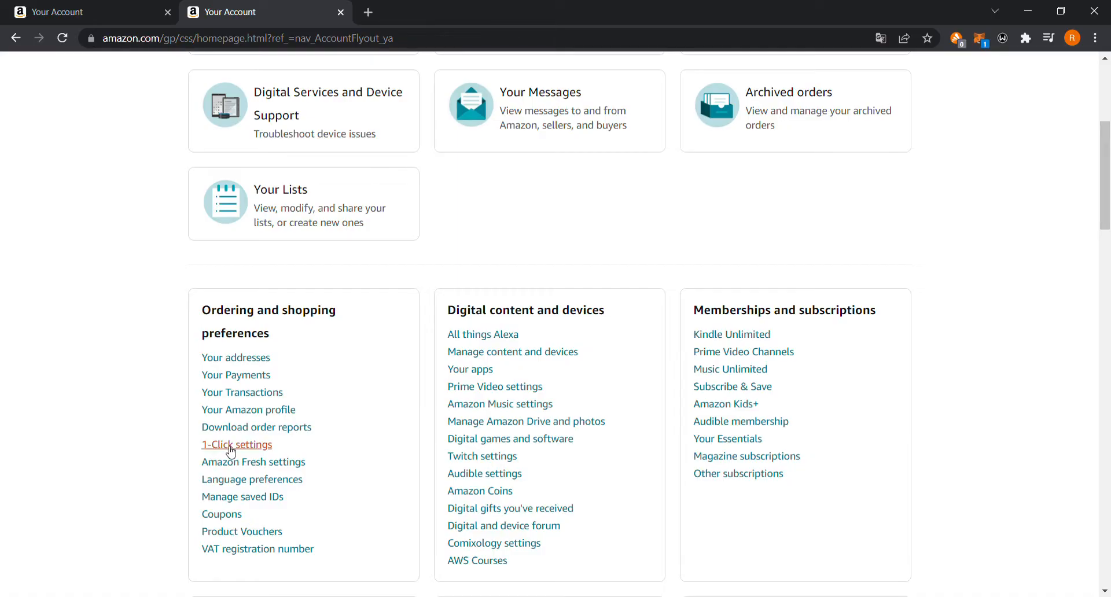
mouse_move(81, 411)
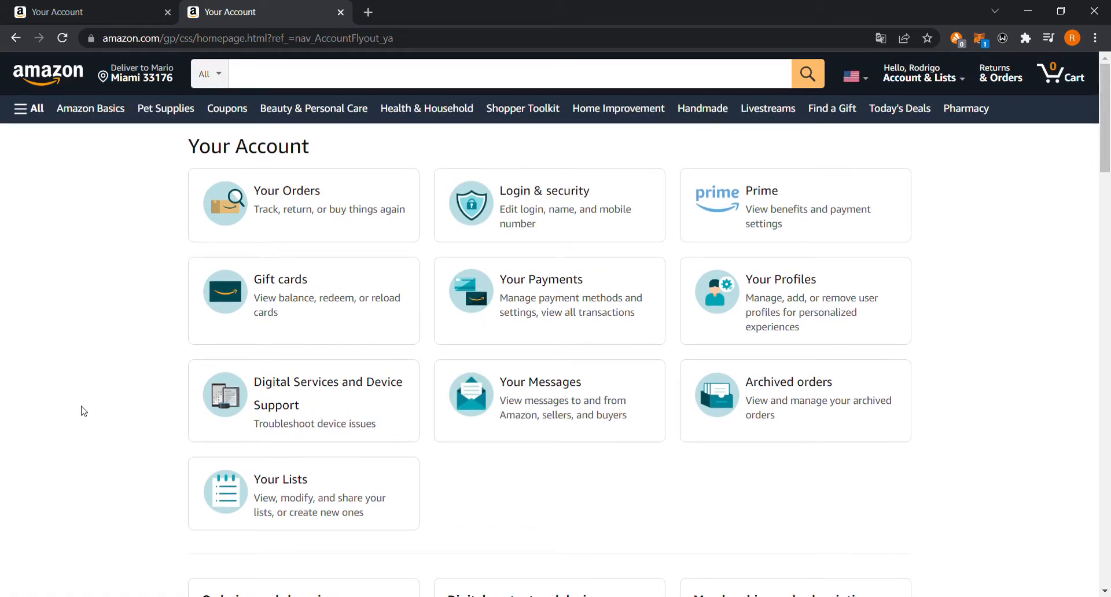
scroll(down, 3)
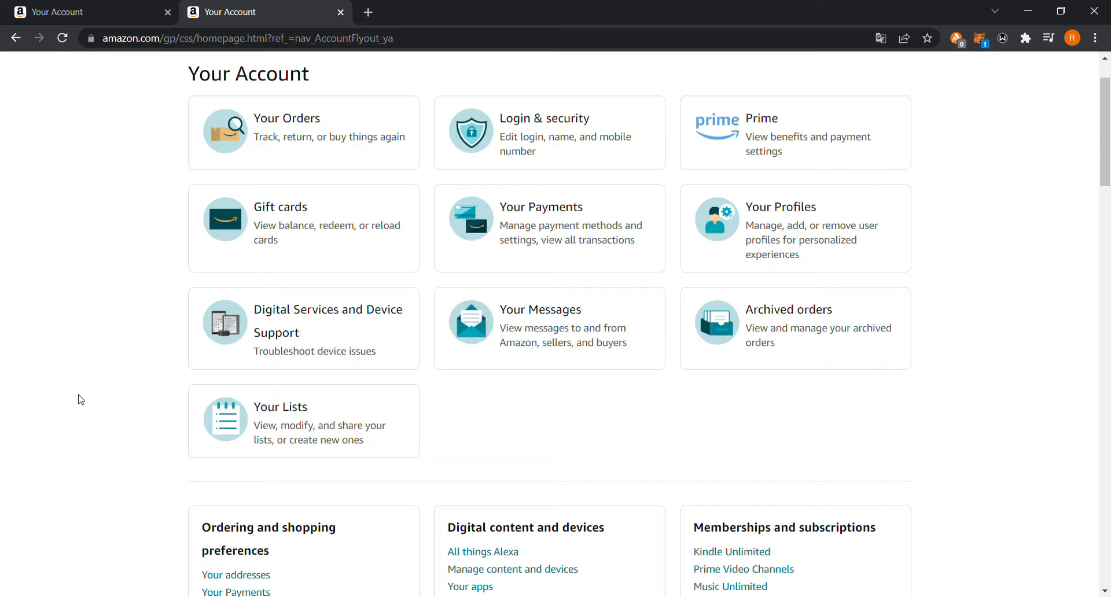
mouse_move(97, 384)
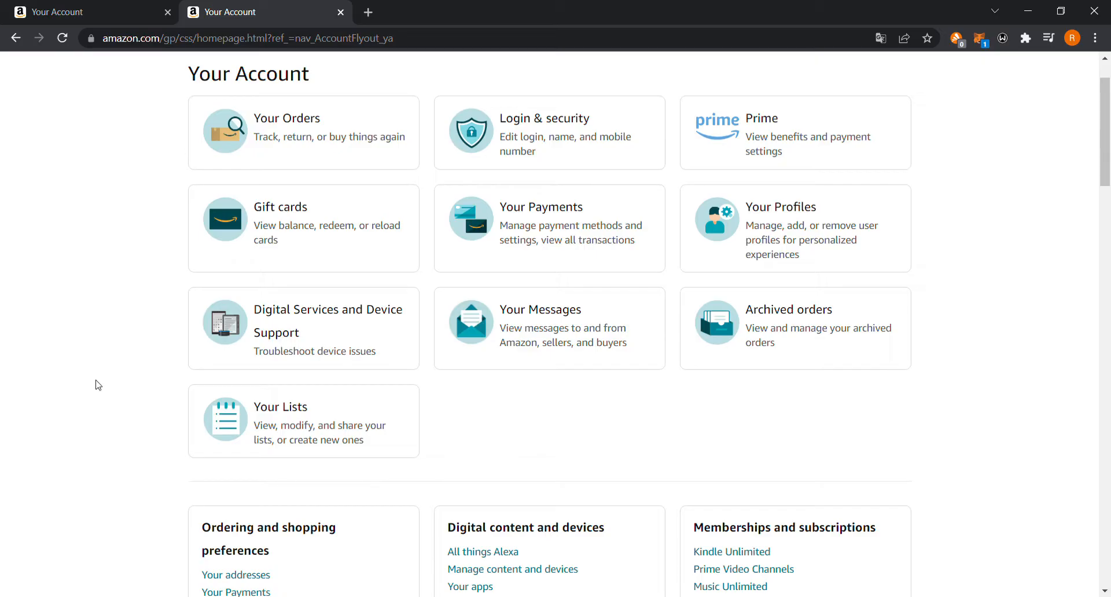
mouse_move(97, 384)
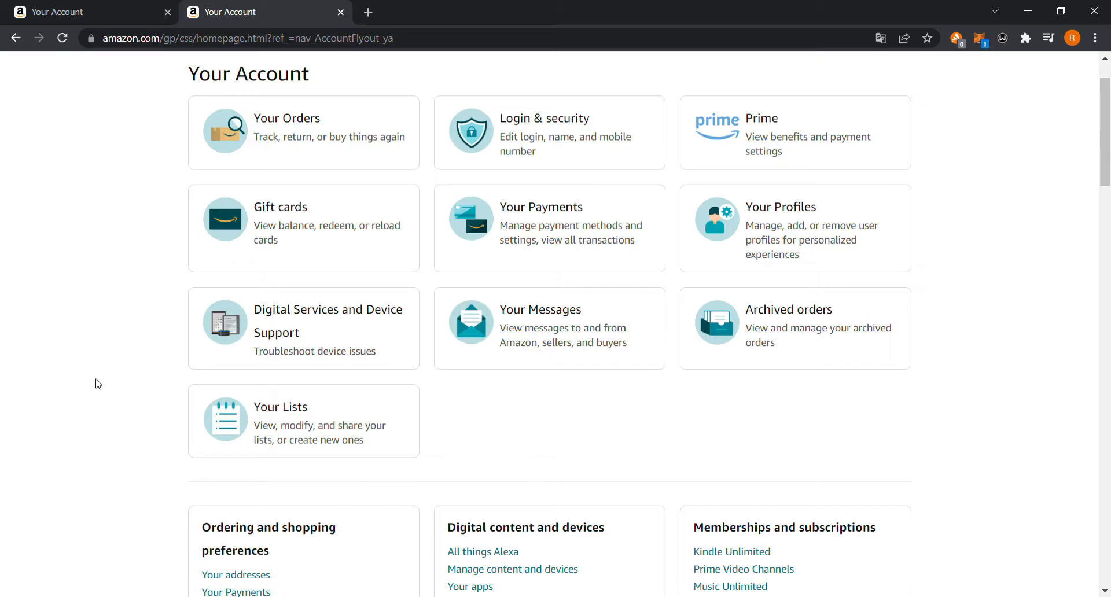
mouse_move(97, 369)
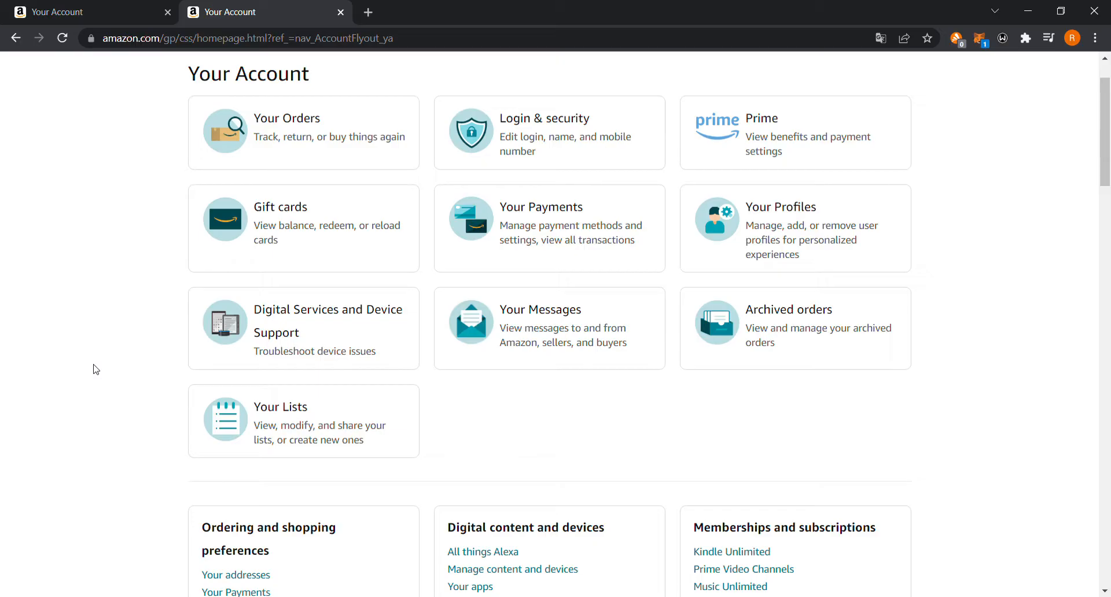
scroll(down, 3)
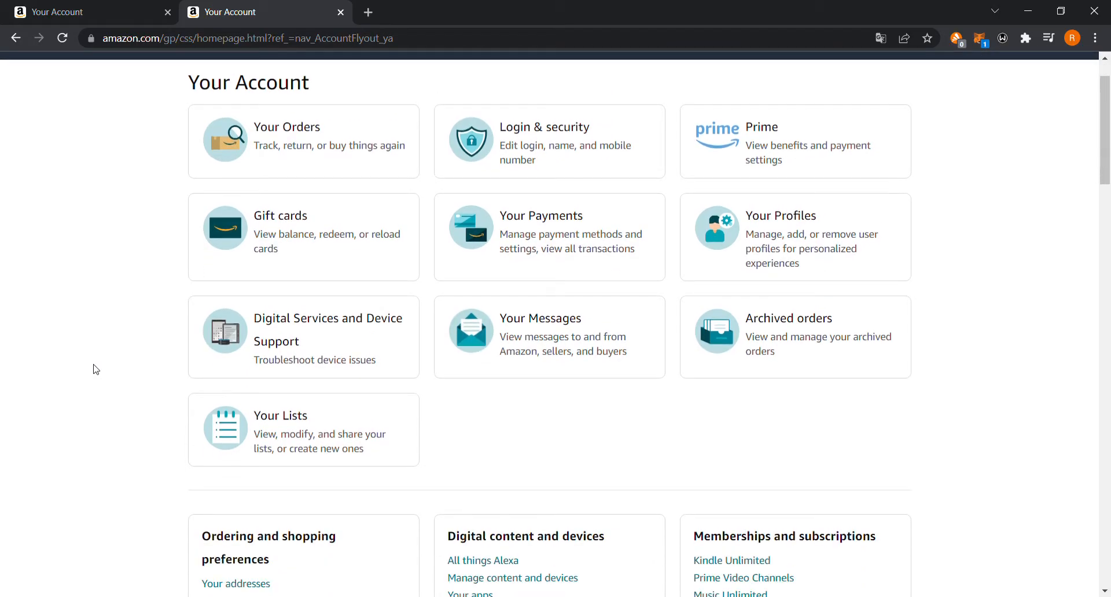
scroll(down, 3)
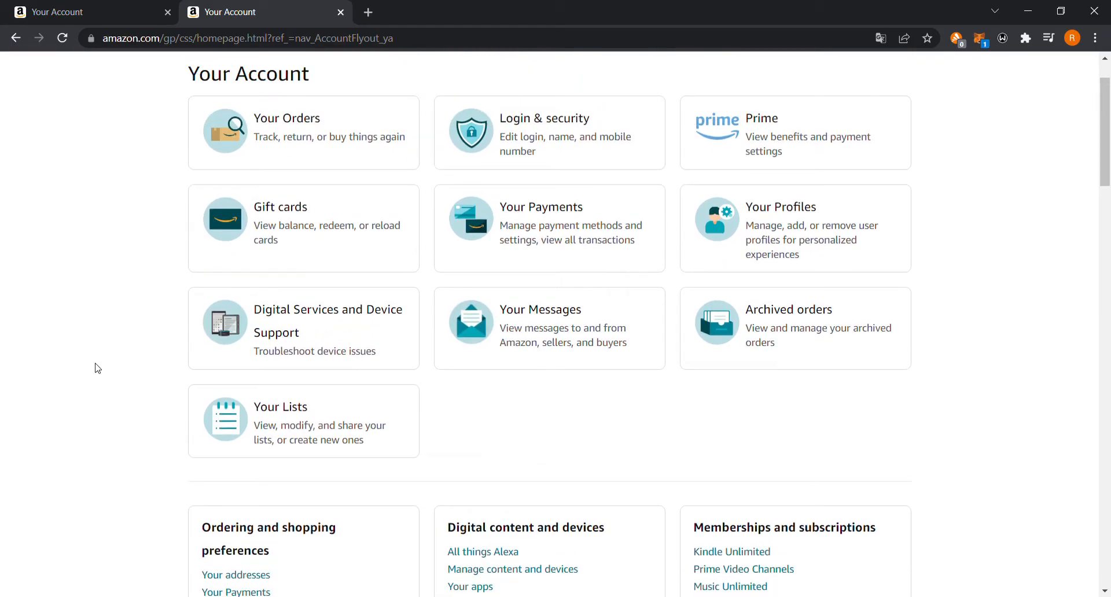
scroll(down, 3)
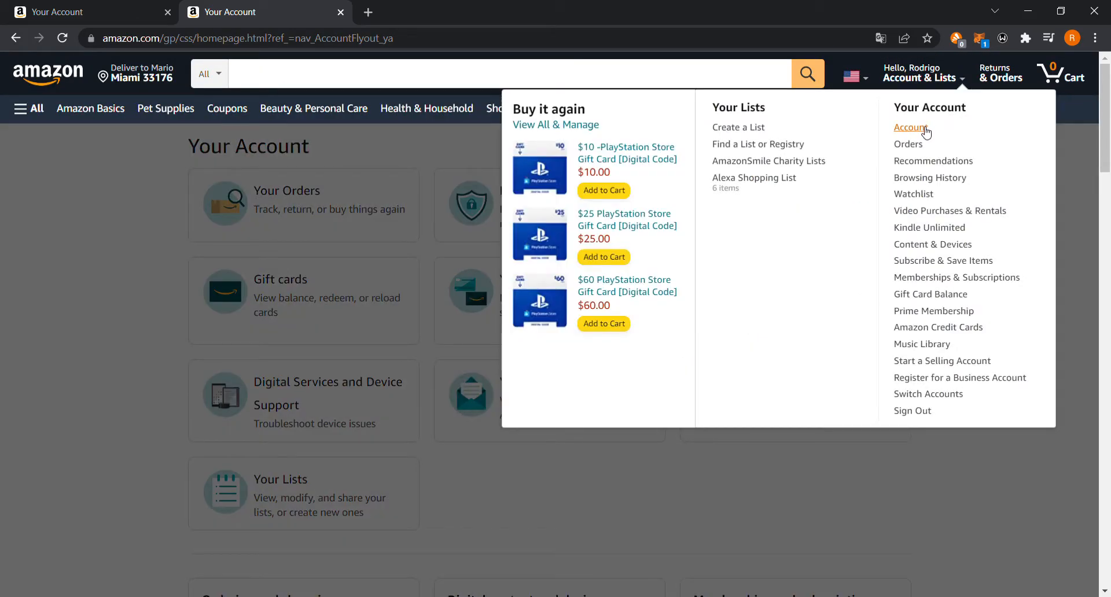
Reload the amazon.com account overview and choose Manage content and devices under Digital content
click(910, 127)
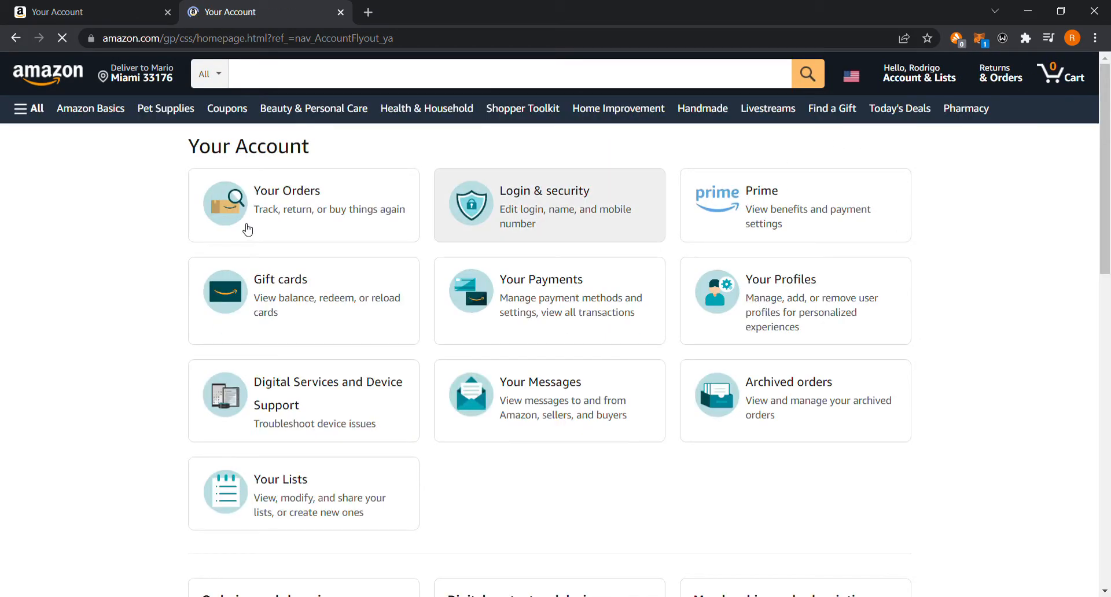
scroll(down, 3)
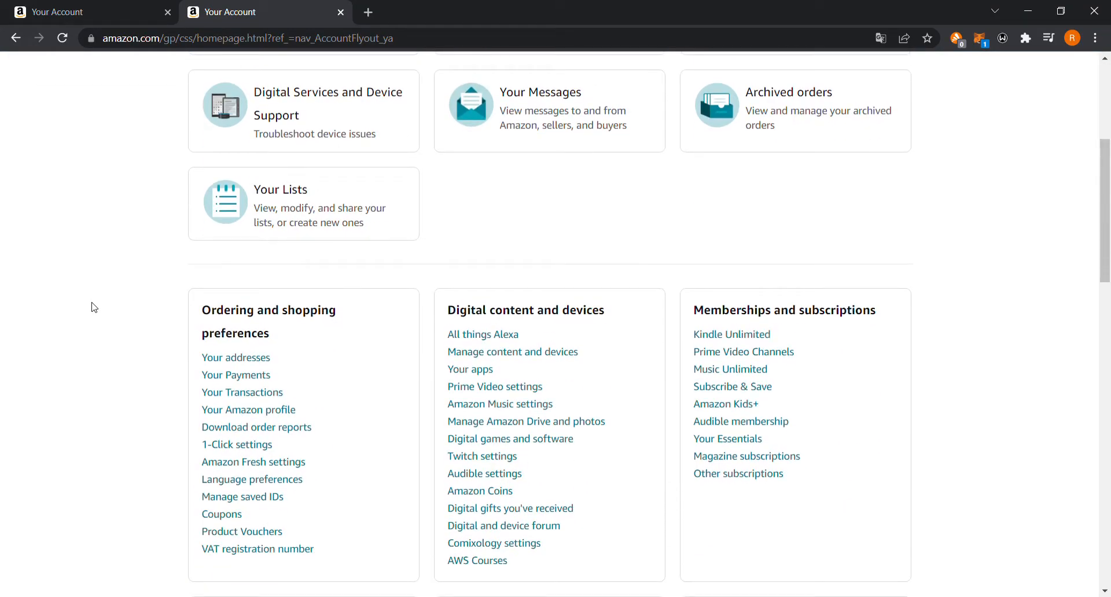
mouse_move(573, 323)
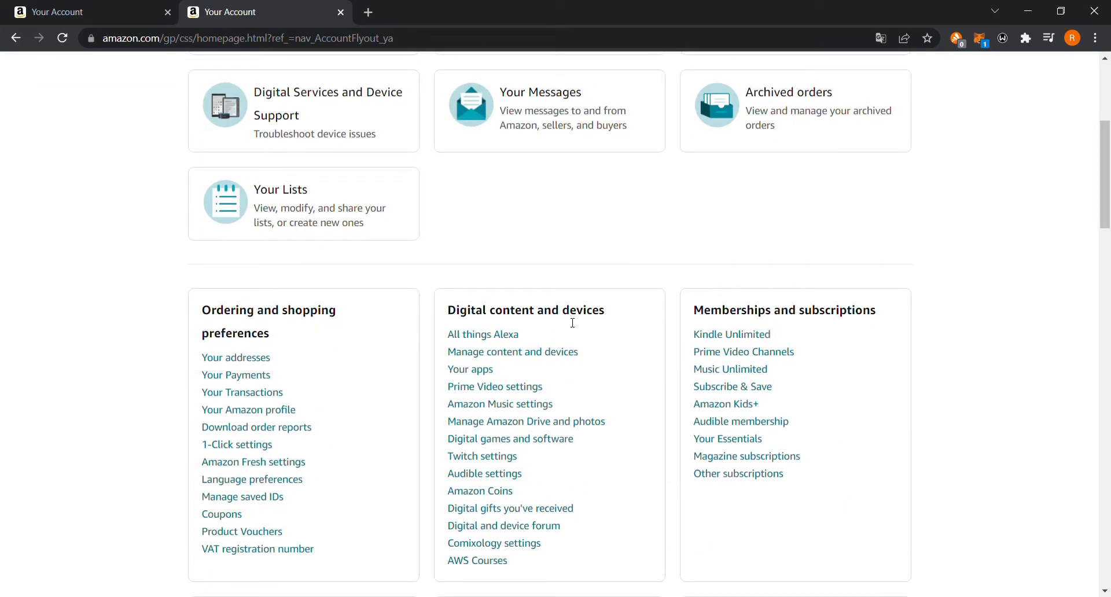
click(511, 352)
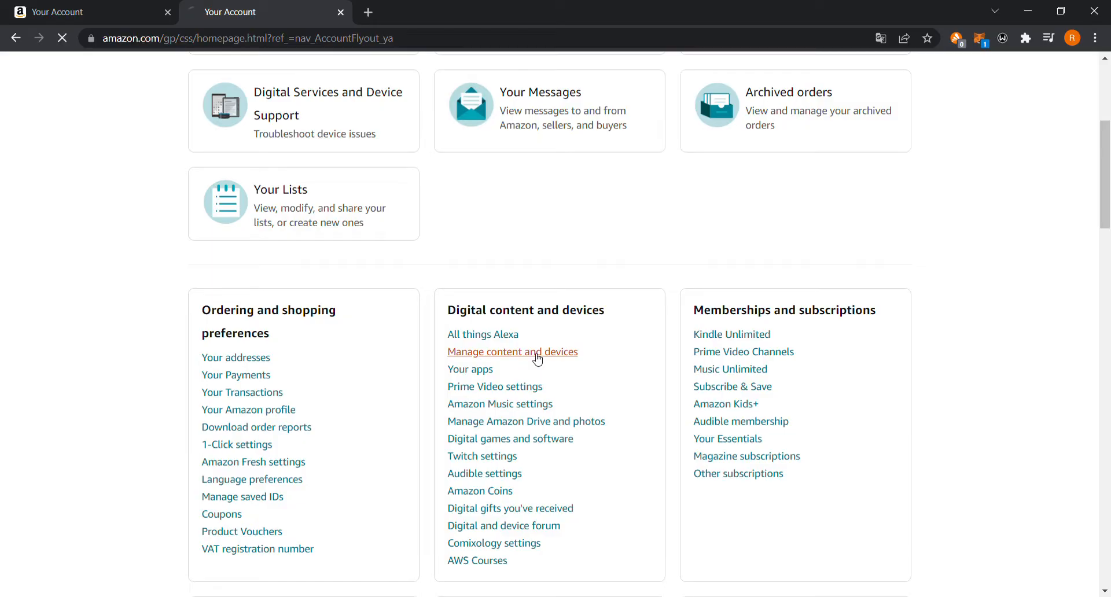
Load Manage Your Content and Devices, noting the default Kindle Store is Amazon.de
click(512, 352)
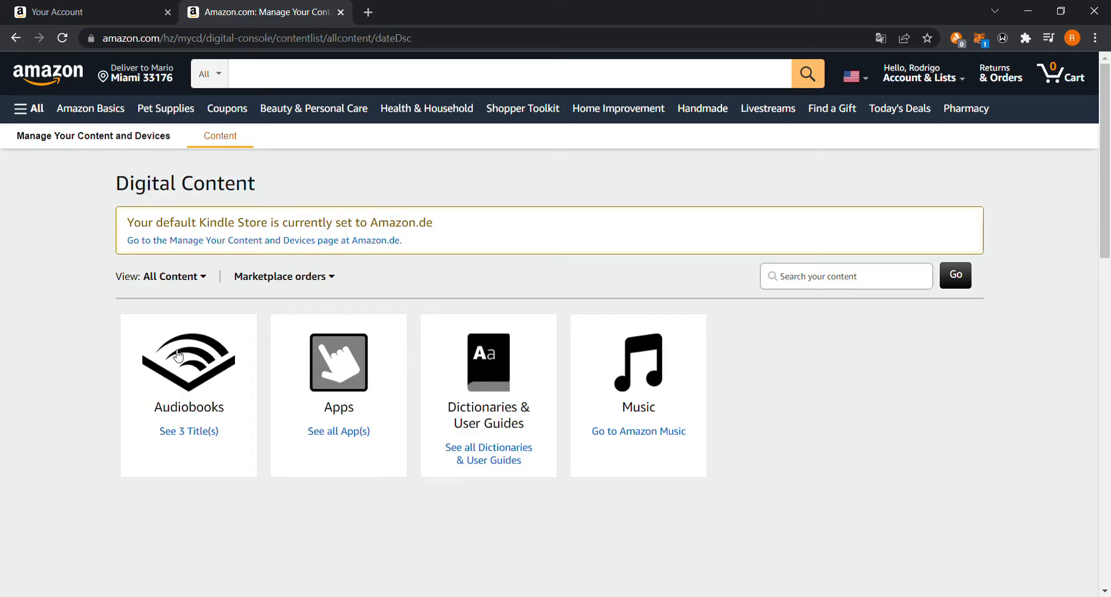
mouse_move(90, 260)
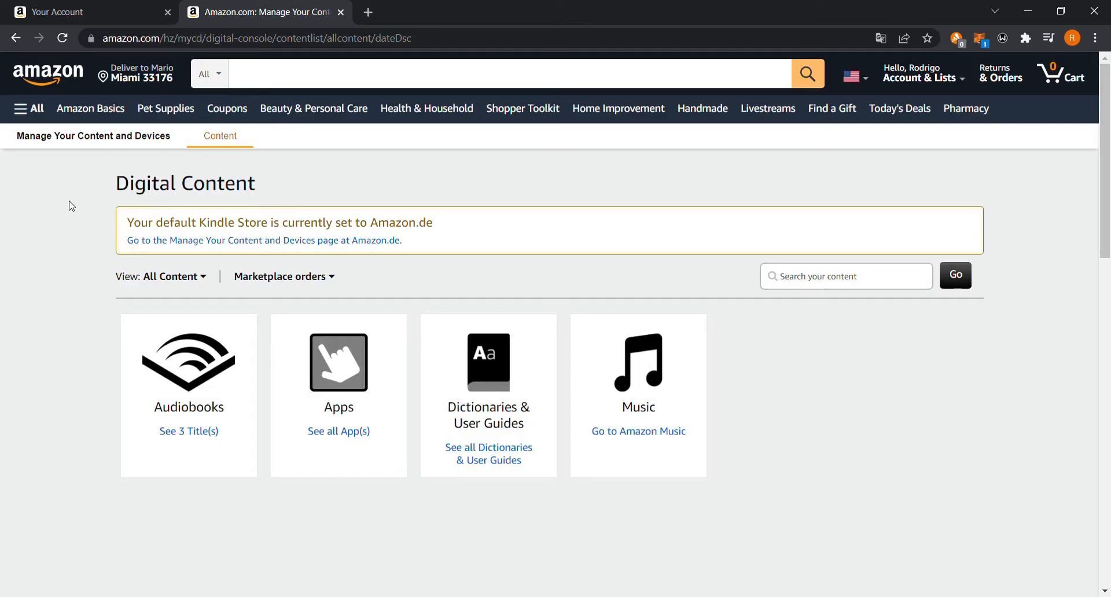
mouse_move(136, 72)
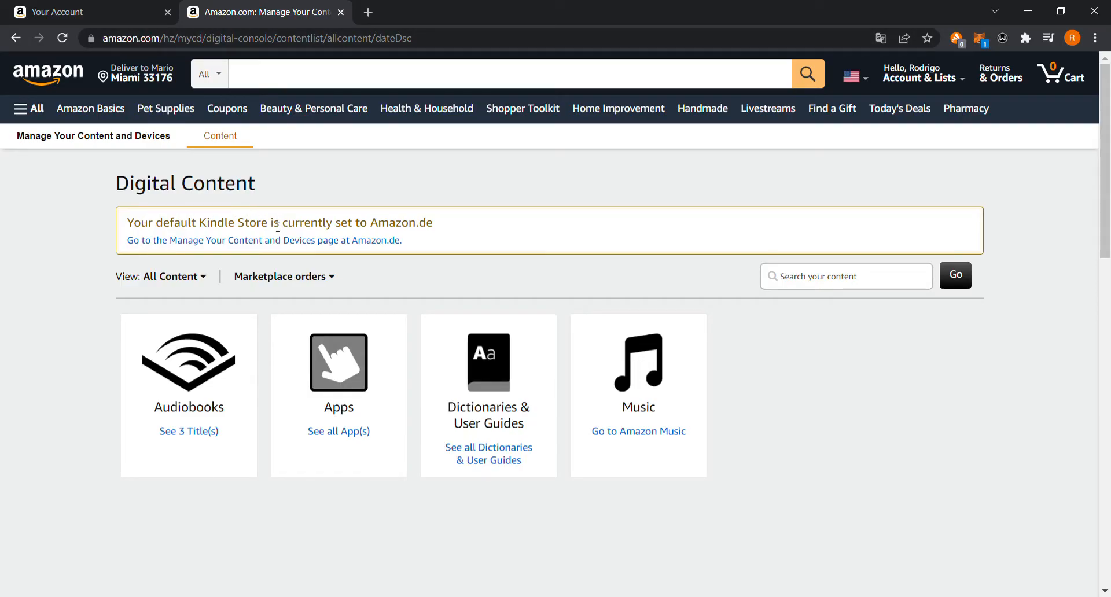
mouse_move(415, 228)
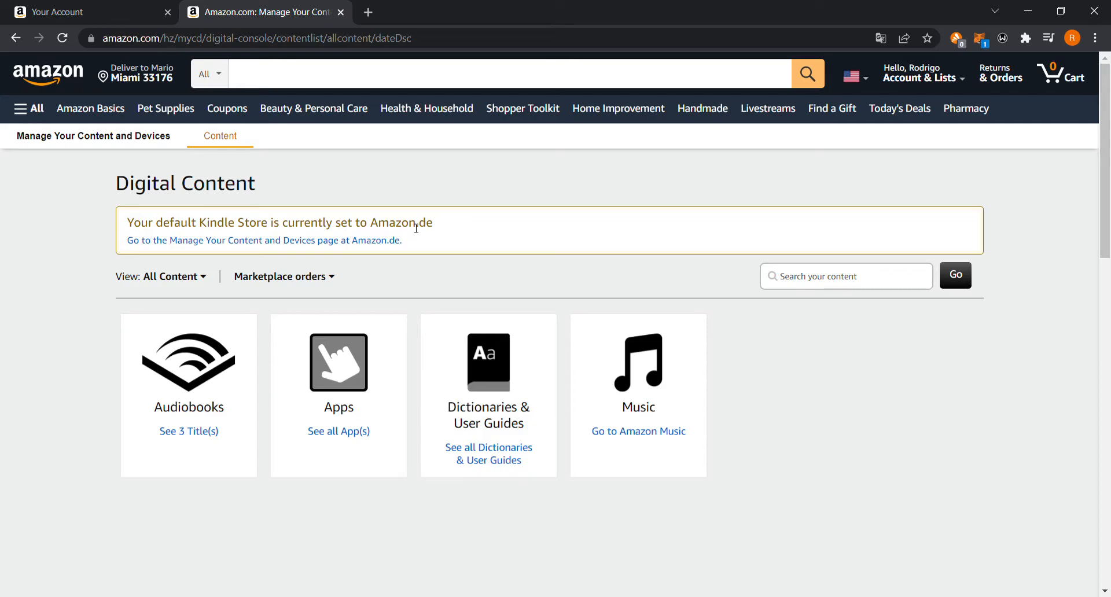
mouse_move(442, 226)
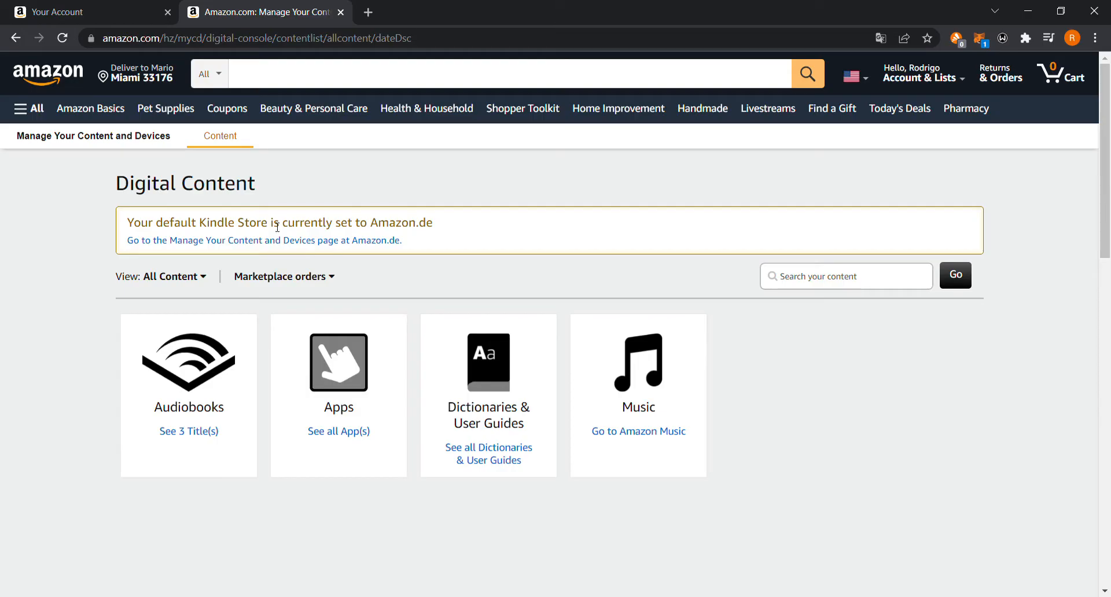
Return to the amazon.de account overview and go to its Content and Devices page
click(263, 241)
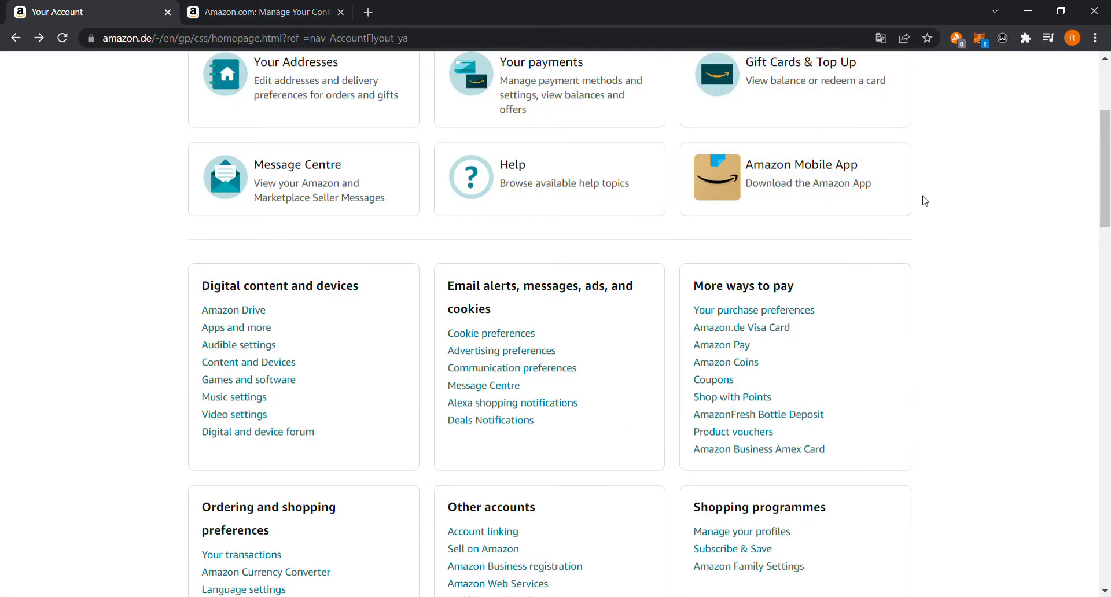
click(901, 77)
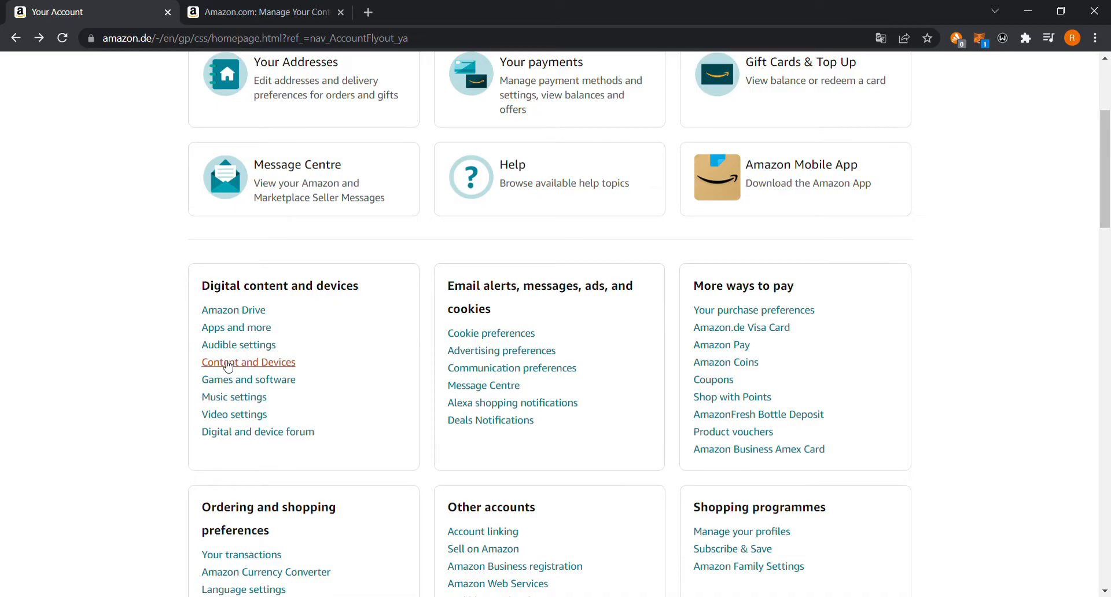
click(248, 363)
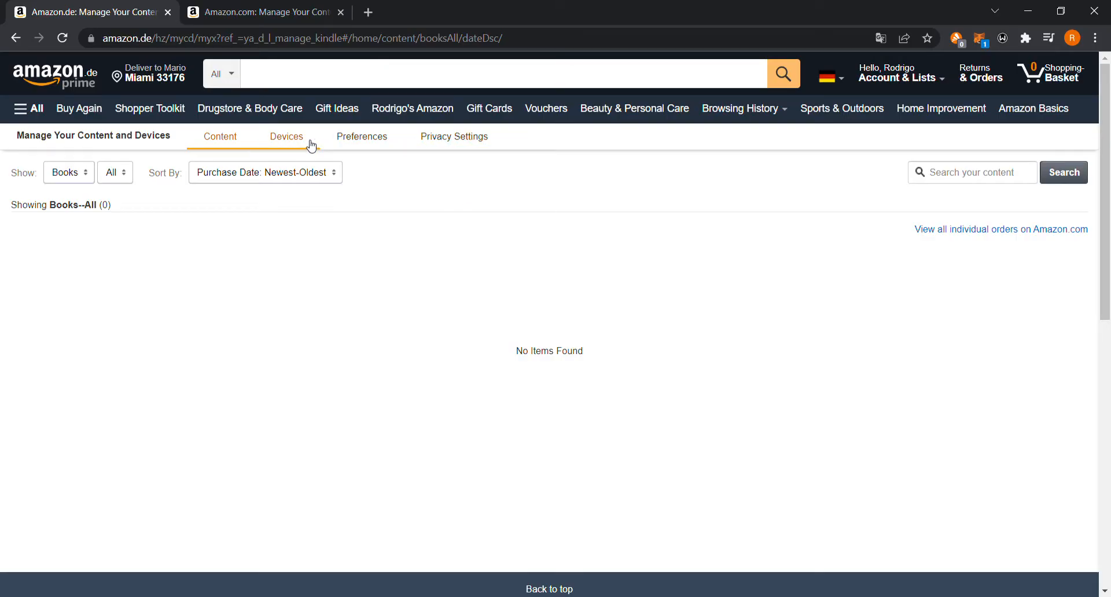
click(285, 137)
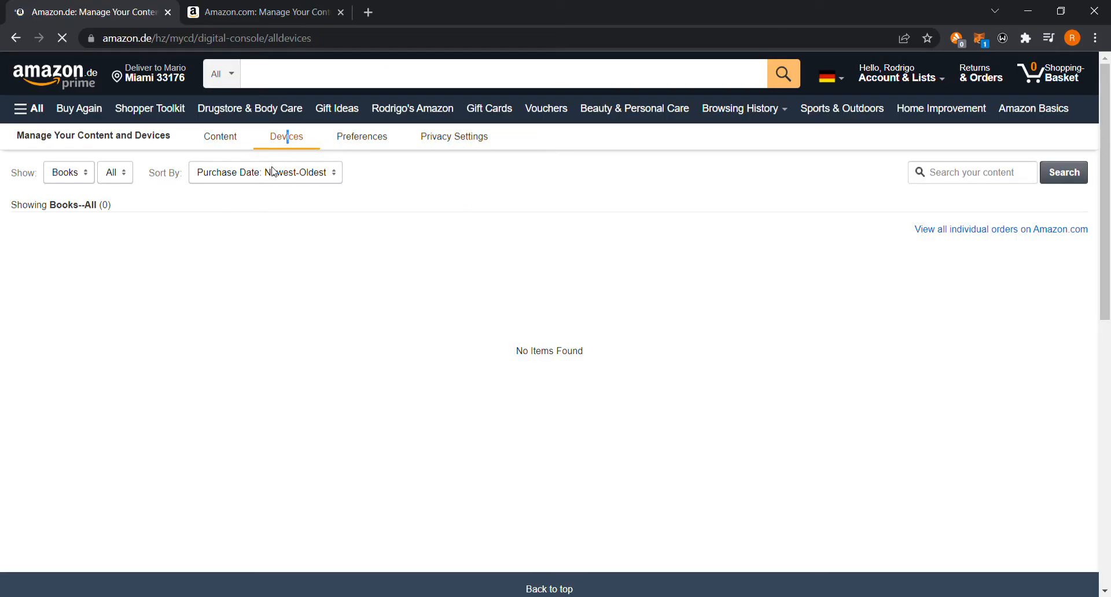
click(286, 137)
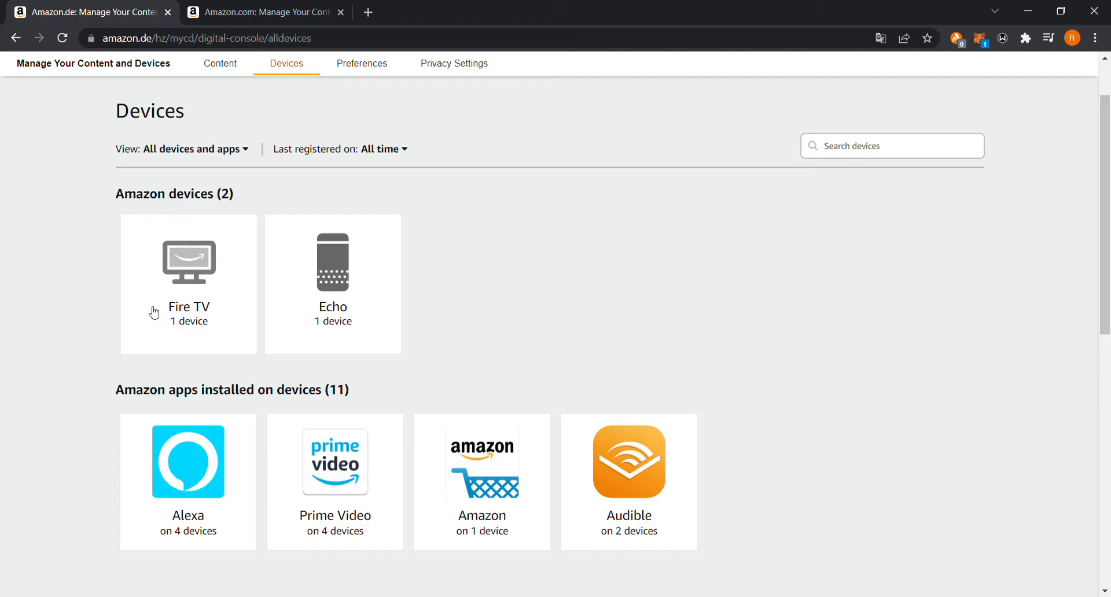
mouse_move(287, 284)
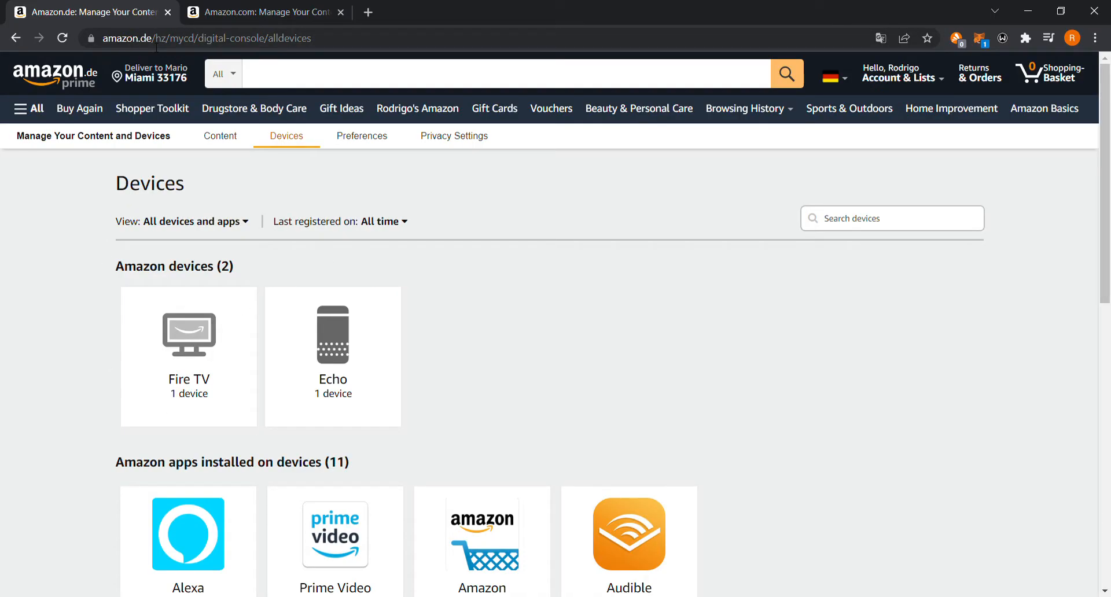
mouse_move(216, 303)
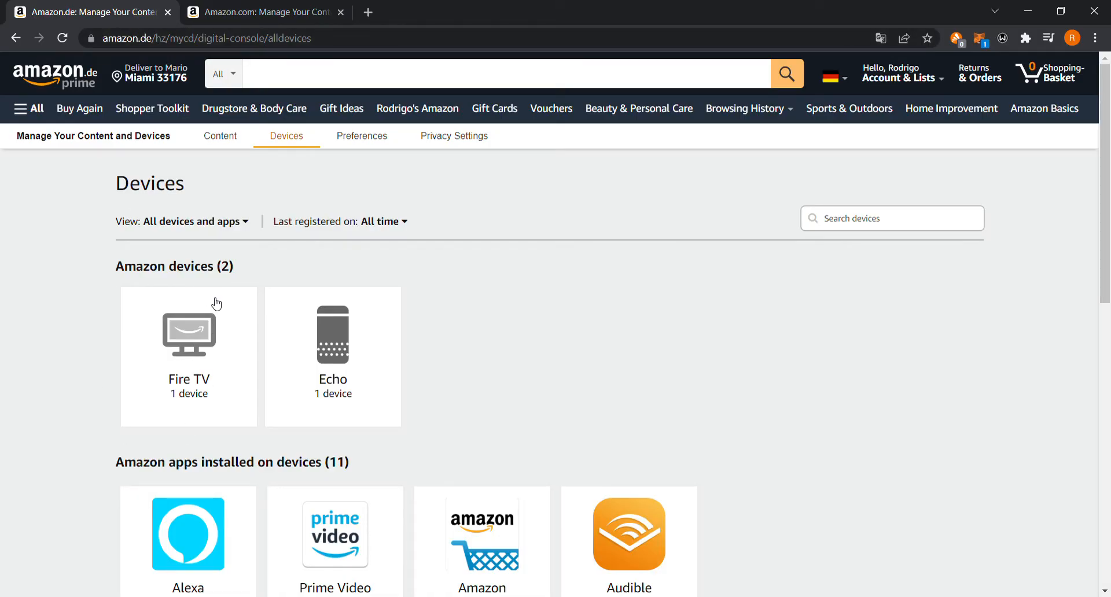
mouse_move(113, 345)
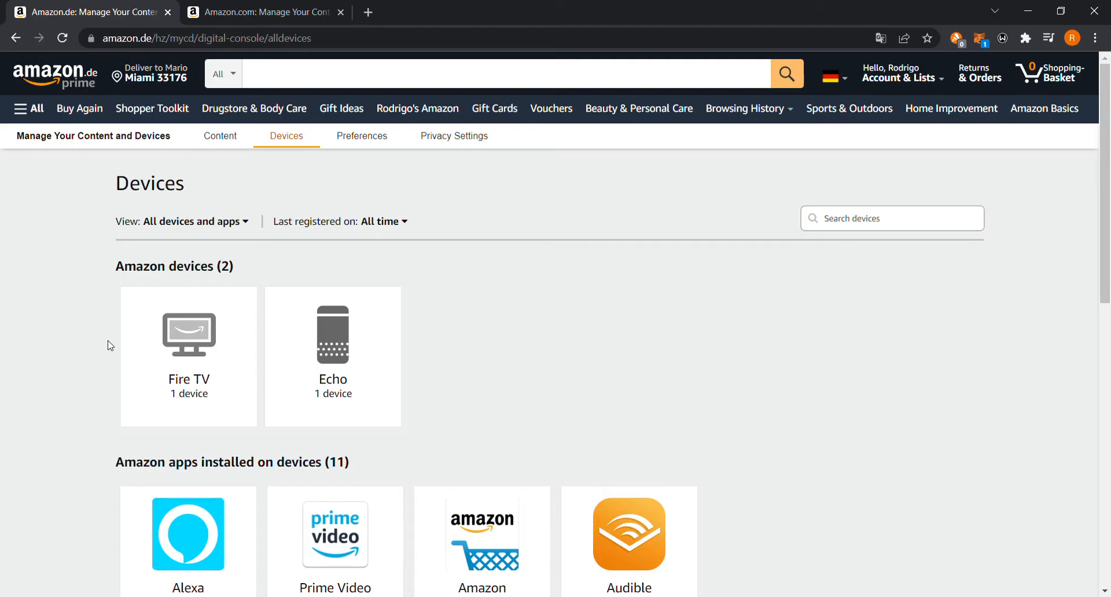
mouse_move(118, 302)
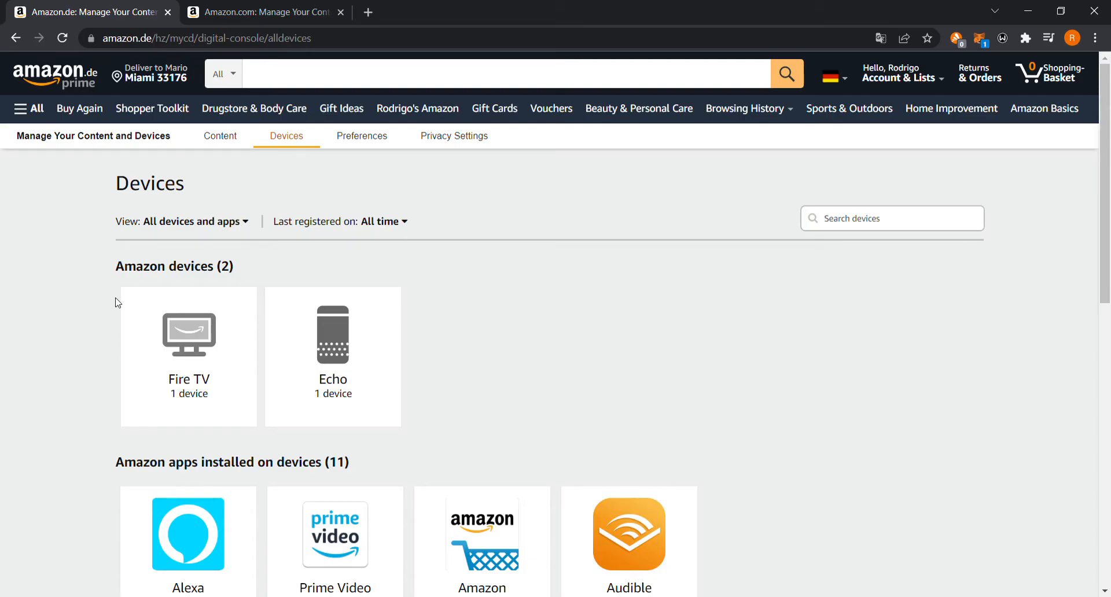
mouse_move(332, 154)
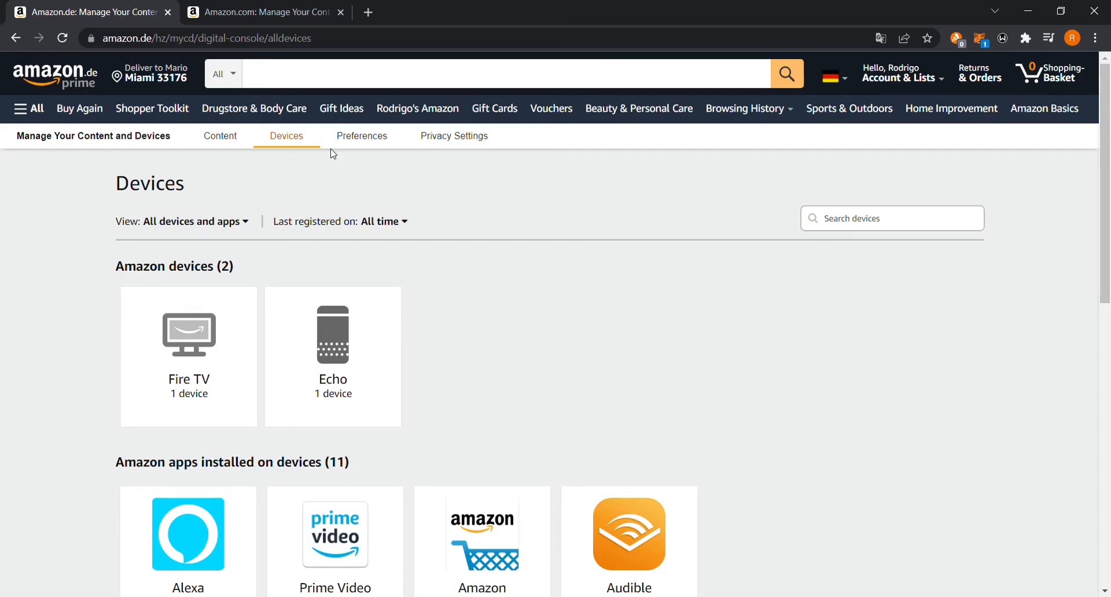
mouse_move(336, 158)
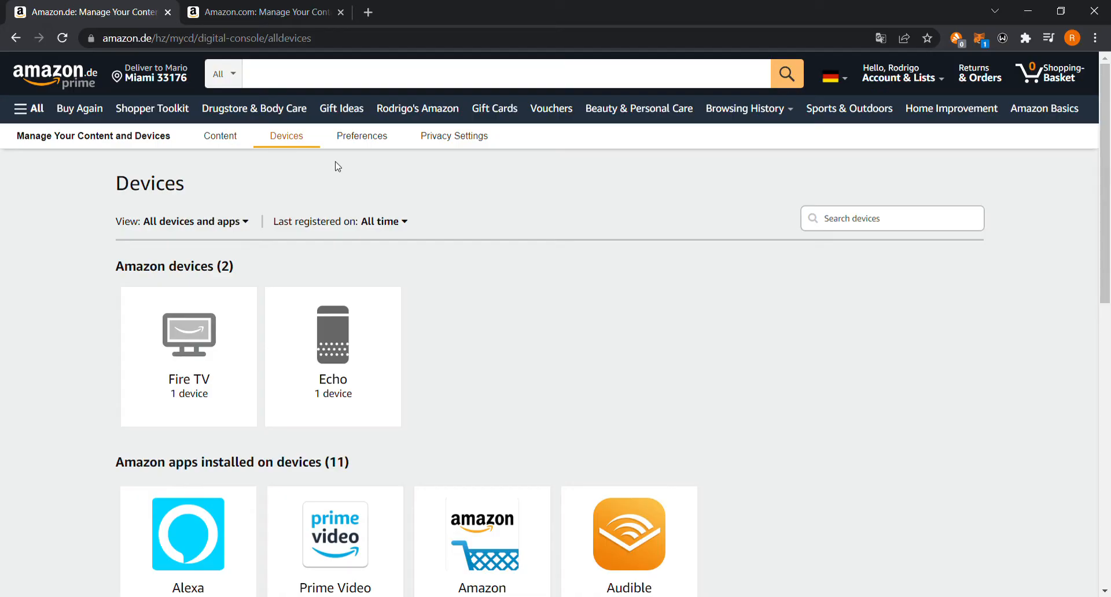
mouse_move(323, 173)
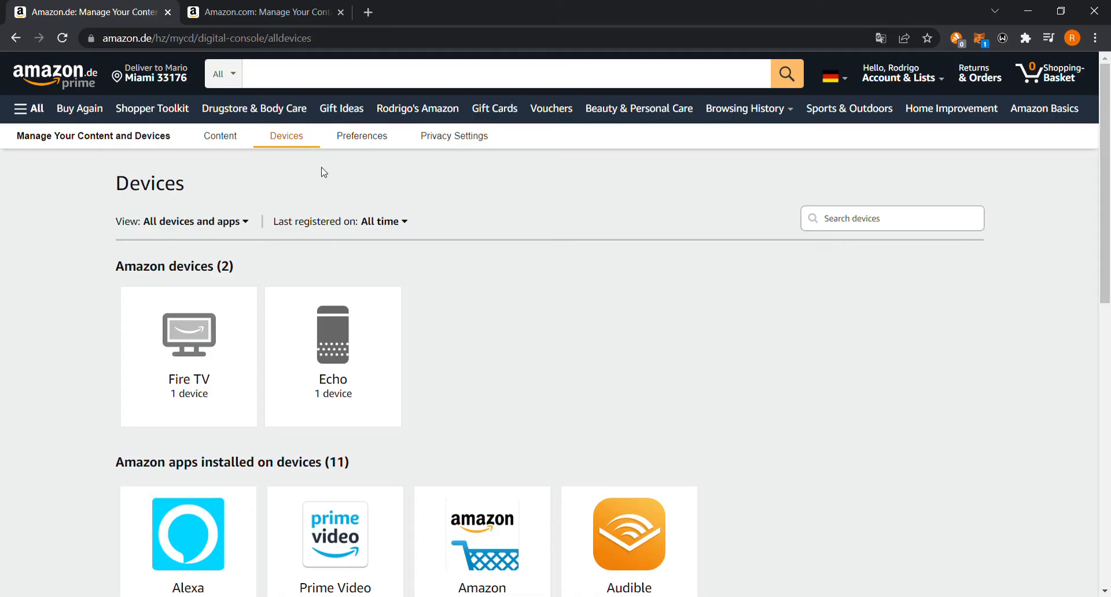
click(262, 12)
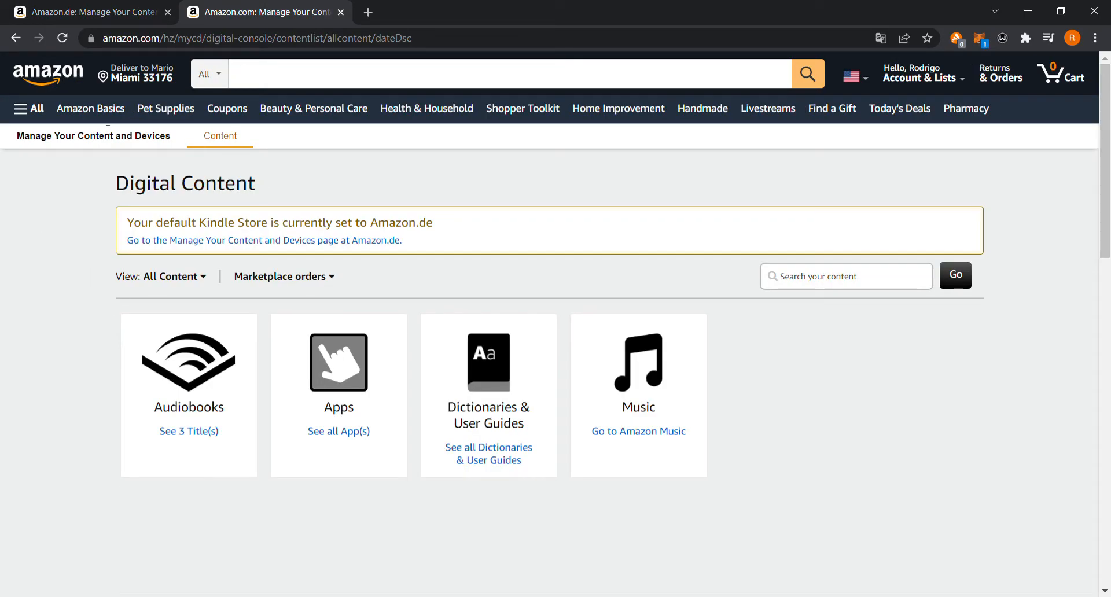
click(90, 11)
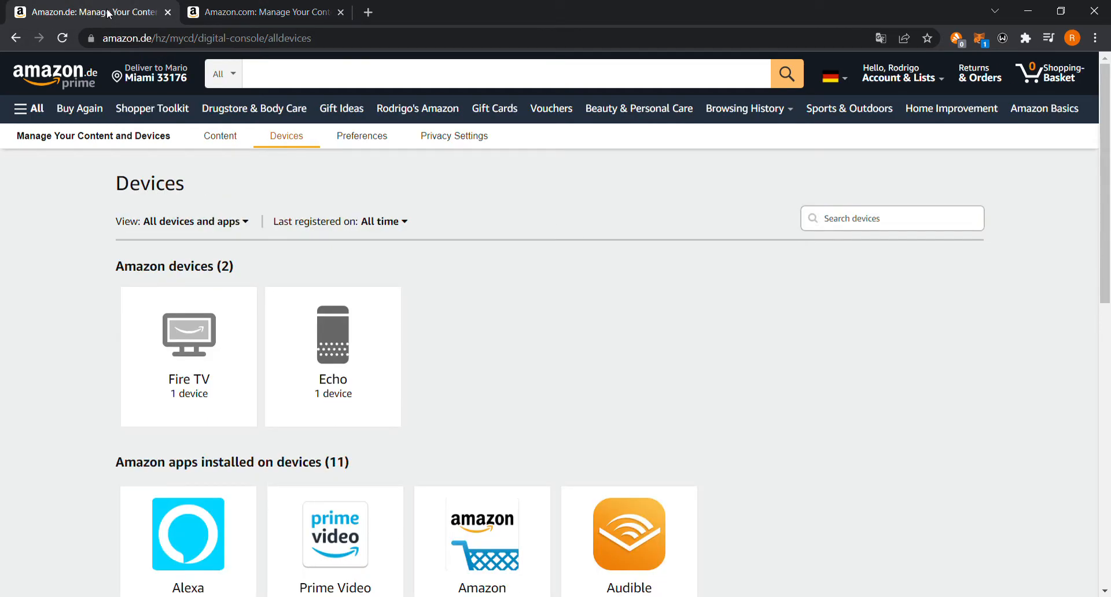
click(266, 11)
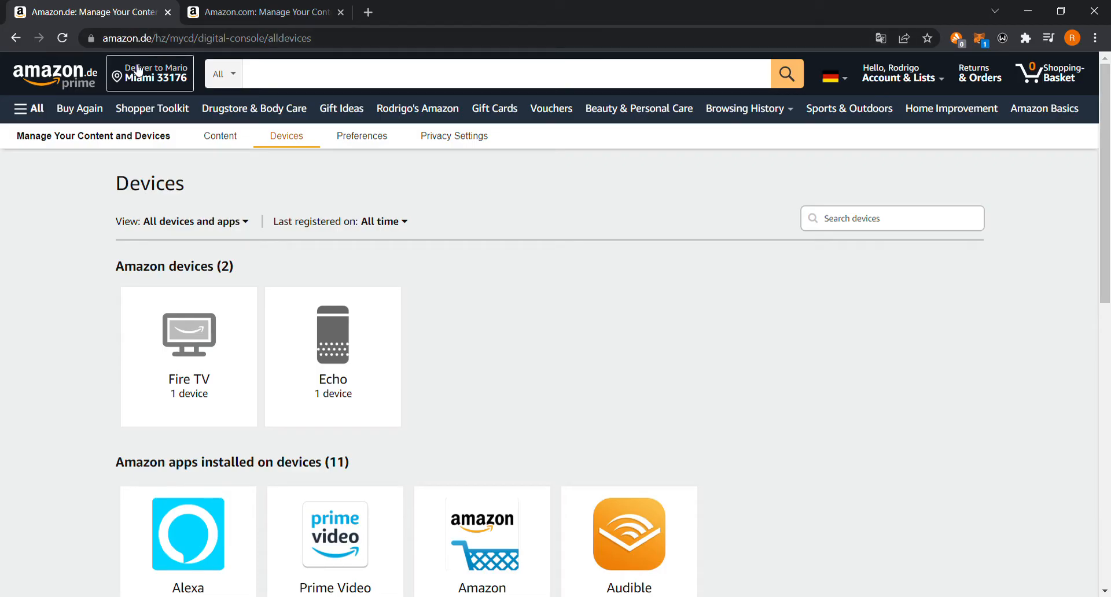
Show the amazon.de Kindle Preferences with Country/Region Settings expanded, listing Germany as current region
click(361, 137)
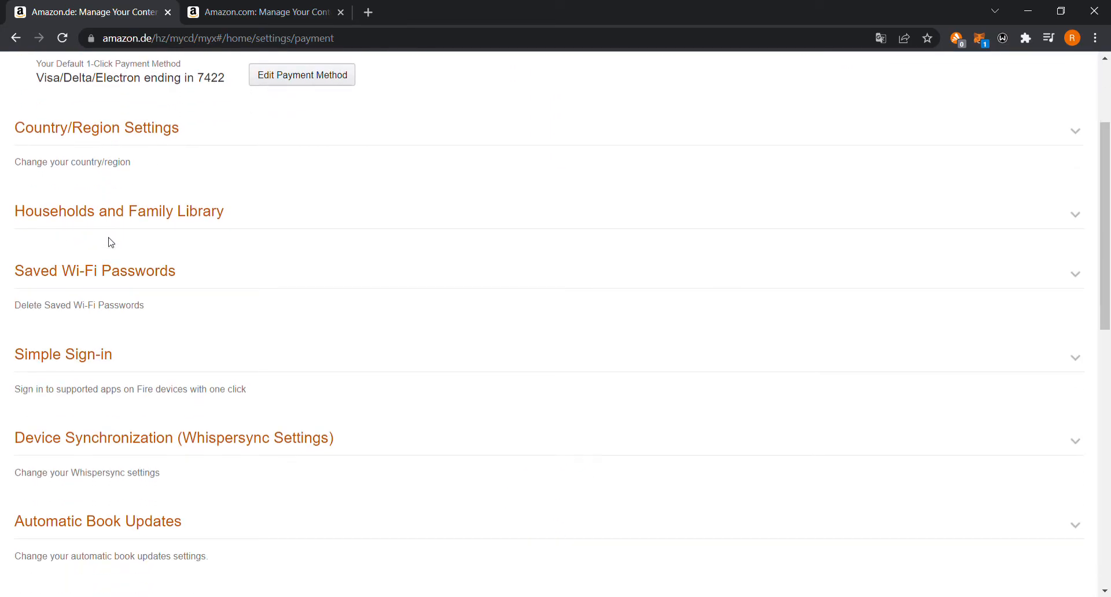
scroll(down, 3)
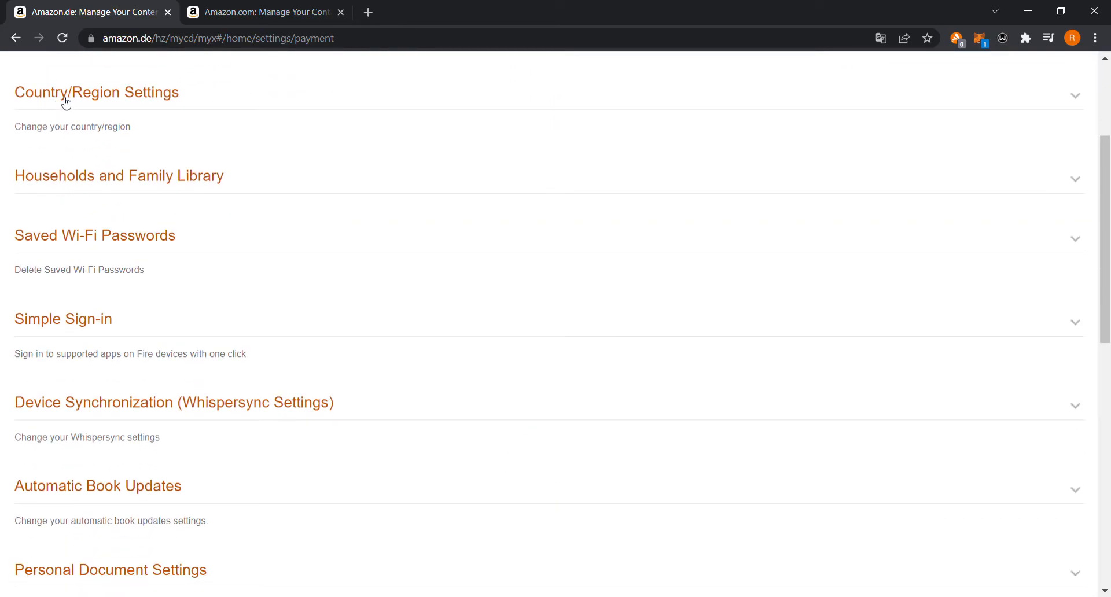
click(96, 92)
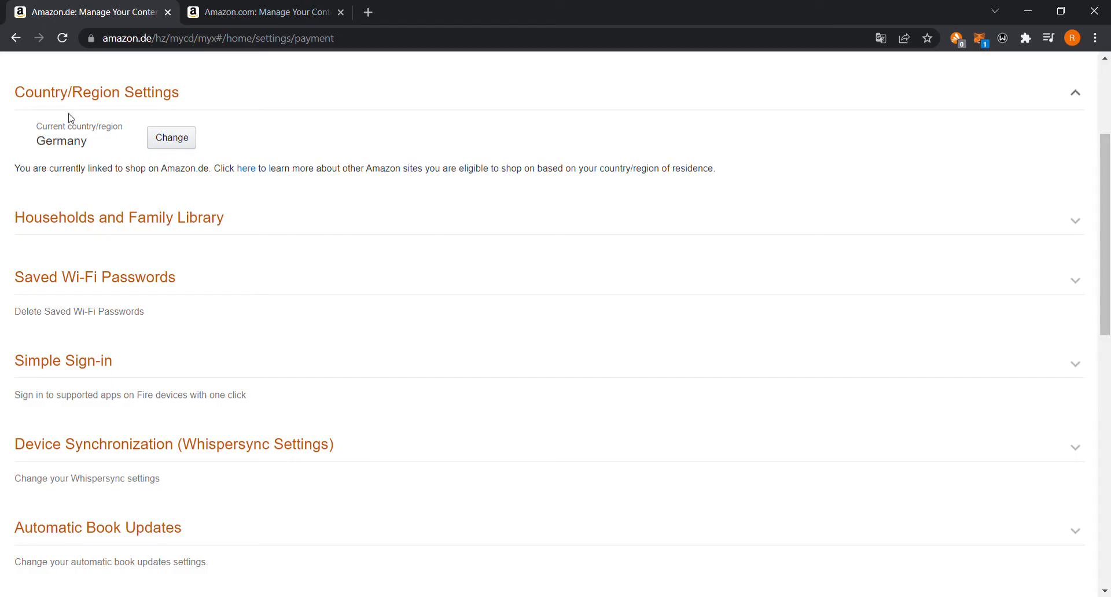
mouse_move(108, 185)
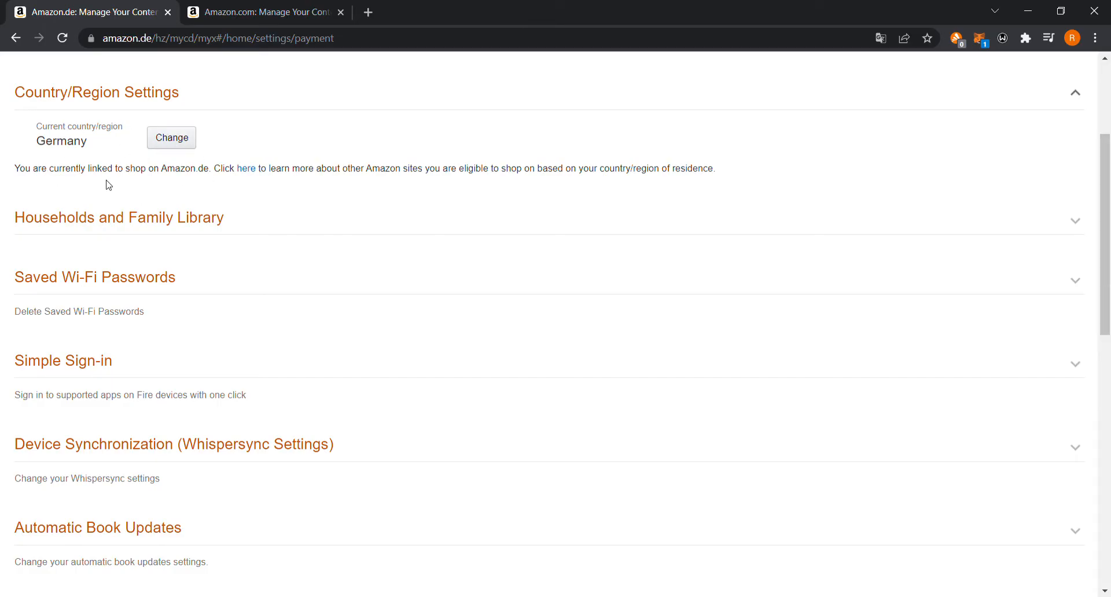
mouse_move(103, 157)
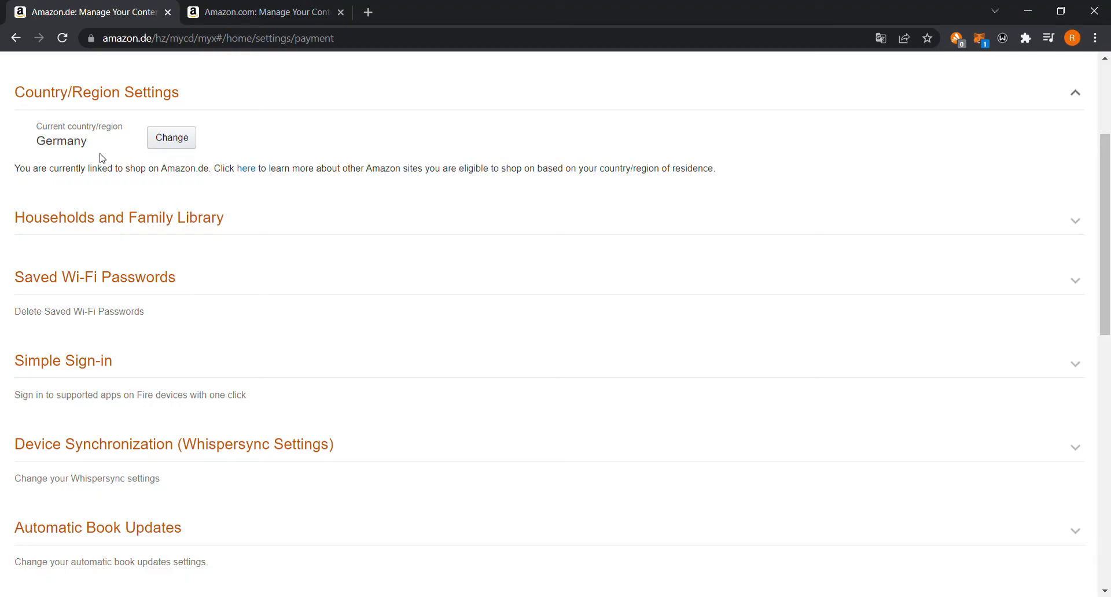
mouse_move(83, 154)
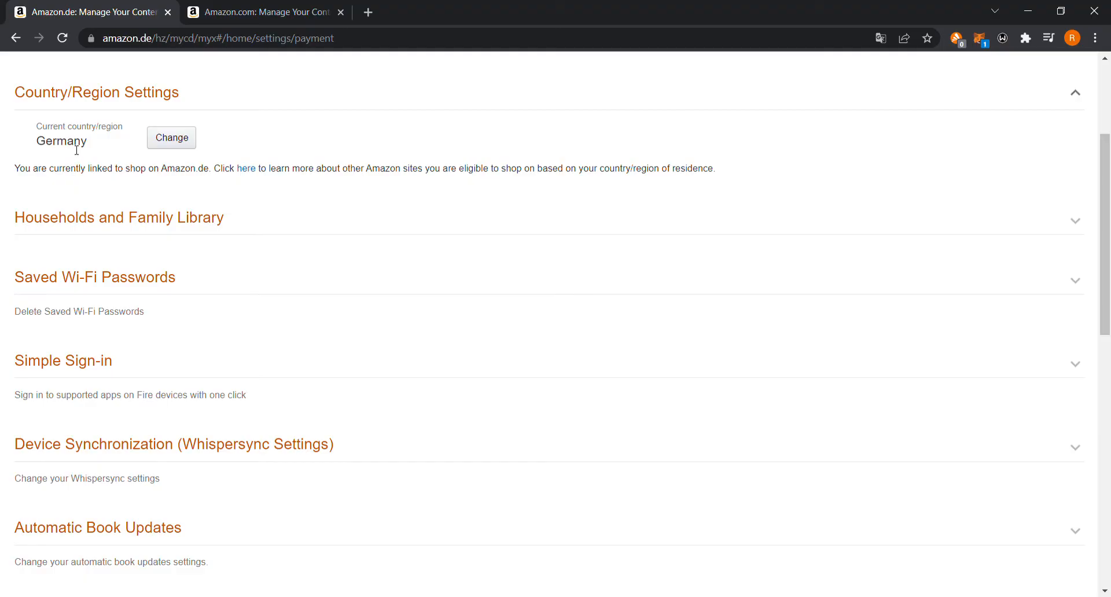
mouse_move(207, 166)
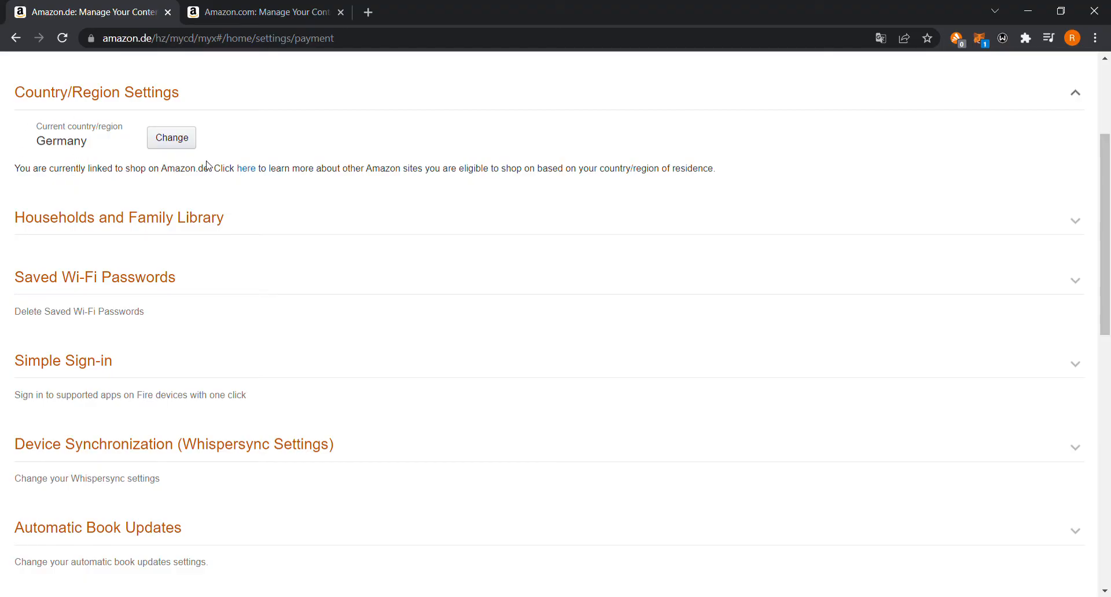
mouse_move(164, 196)
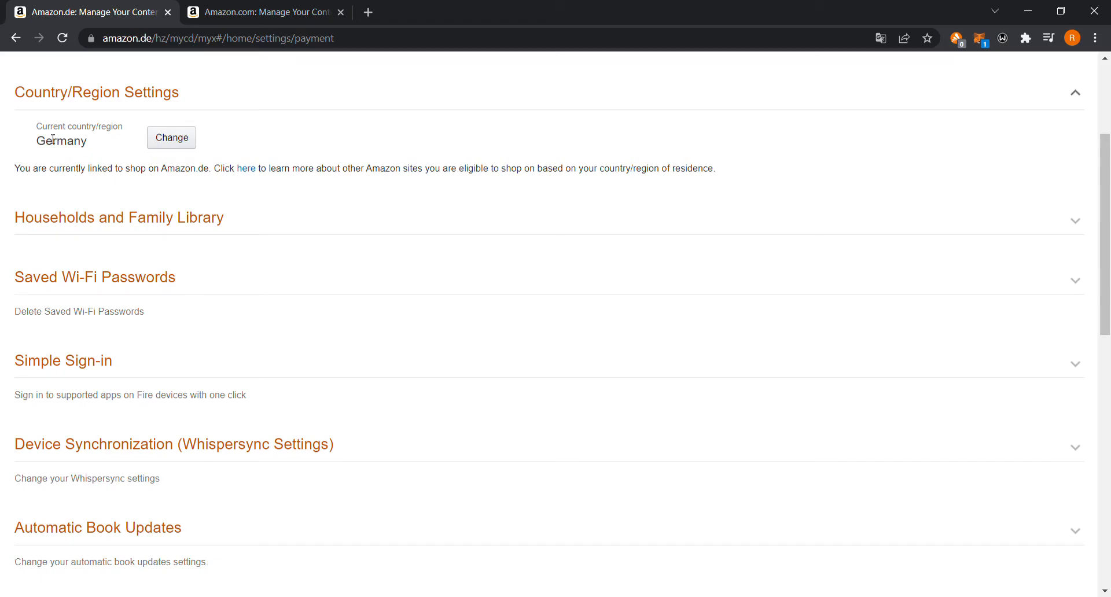
mouse_move(32, 144)
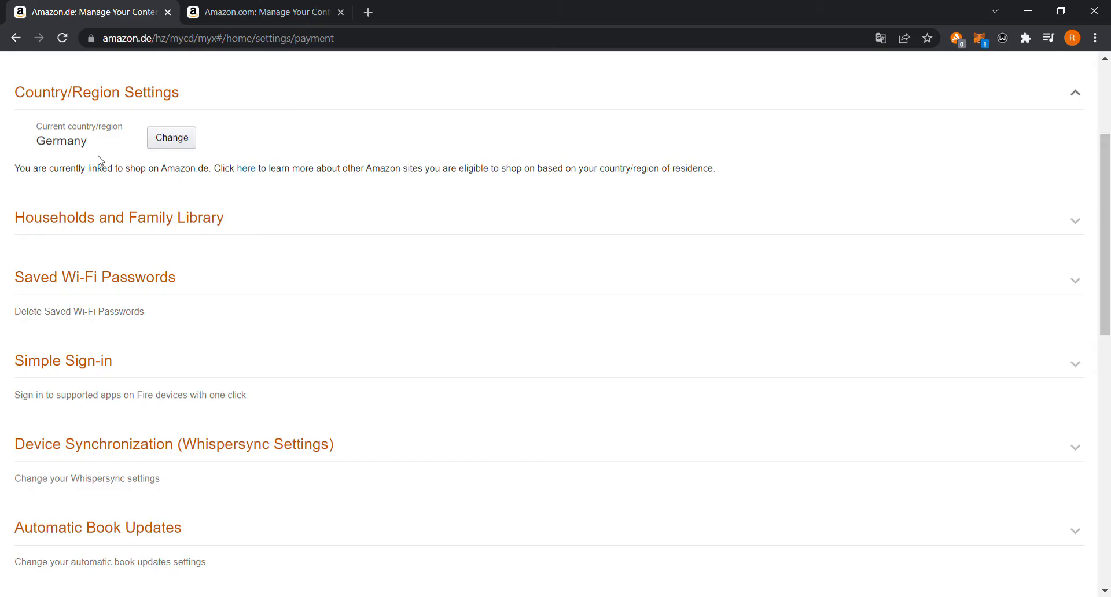
mouse_move(48, 171)
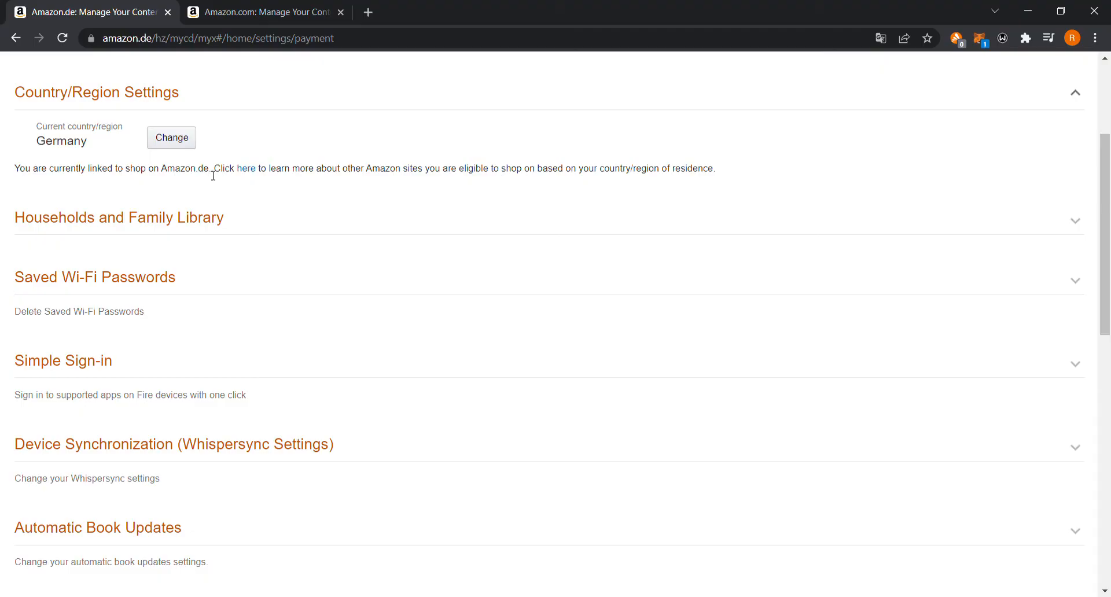
Reveal Other Kindle Stores offering Amazon.com and follow its Learn about transfer link
click(245, 168)
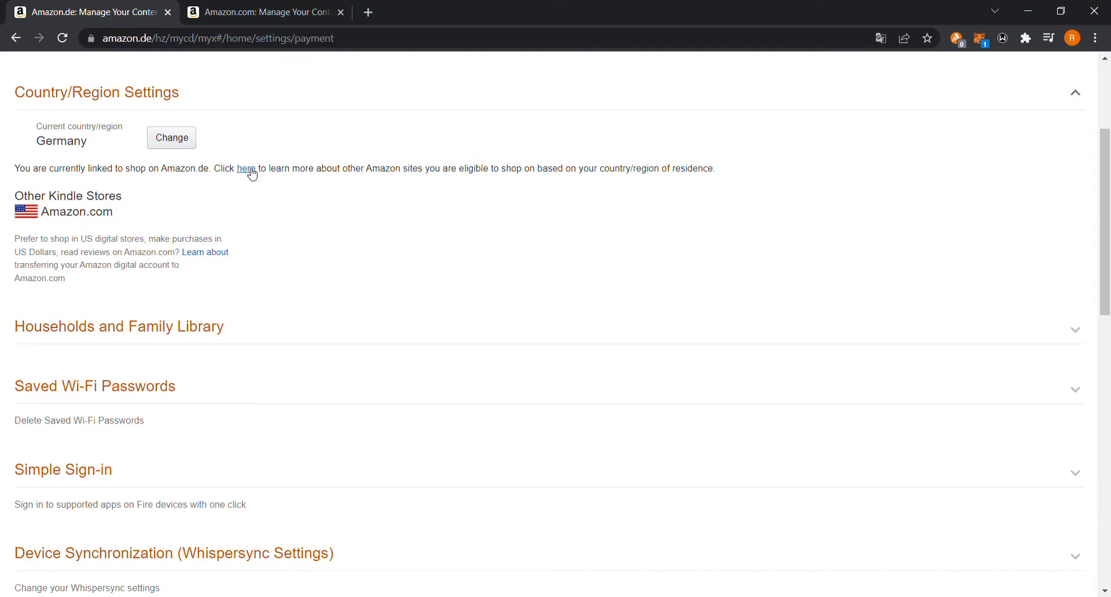
mouse_move(41, 240)
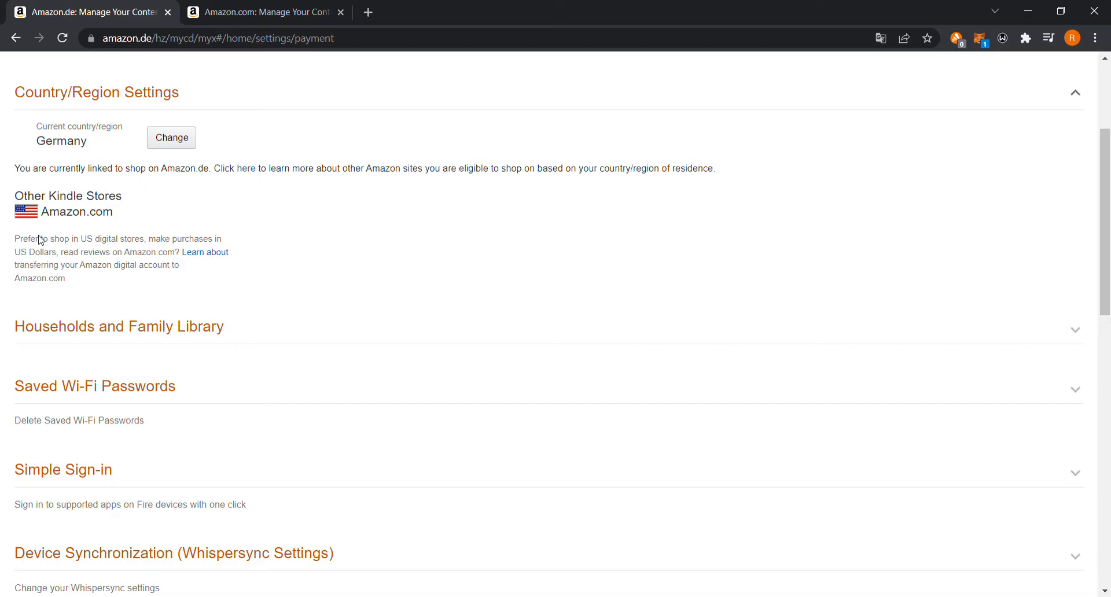
mouse_move(125, 266)
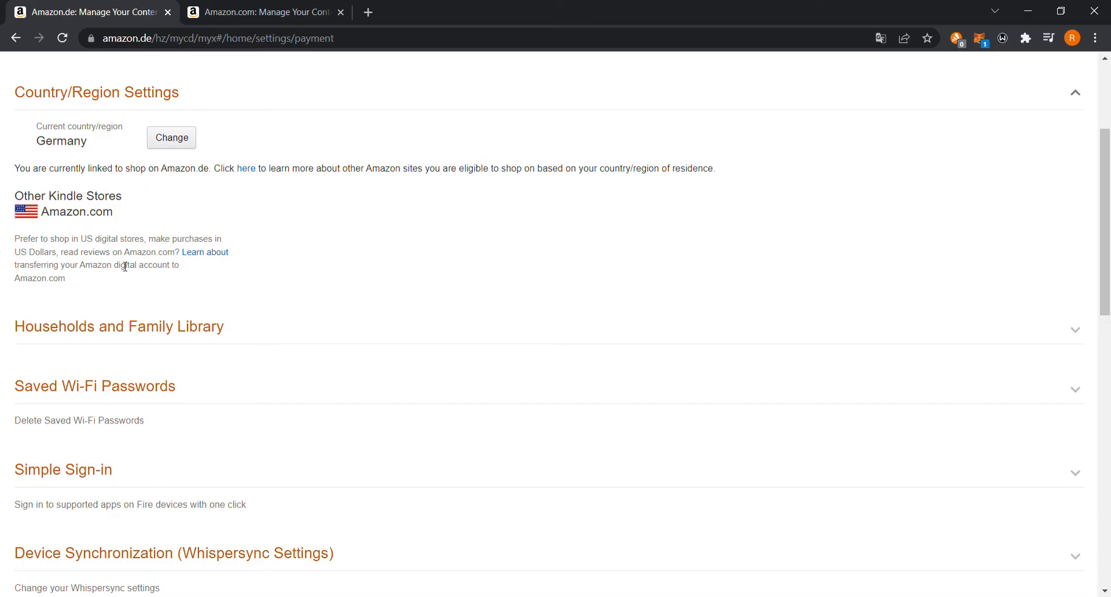
click(205, 251)
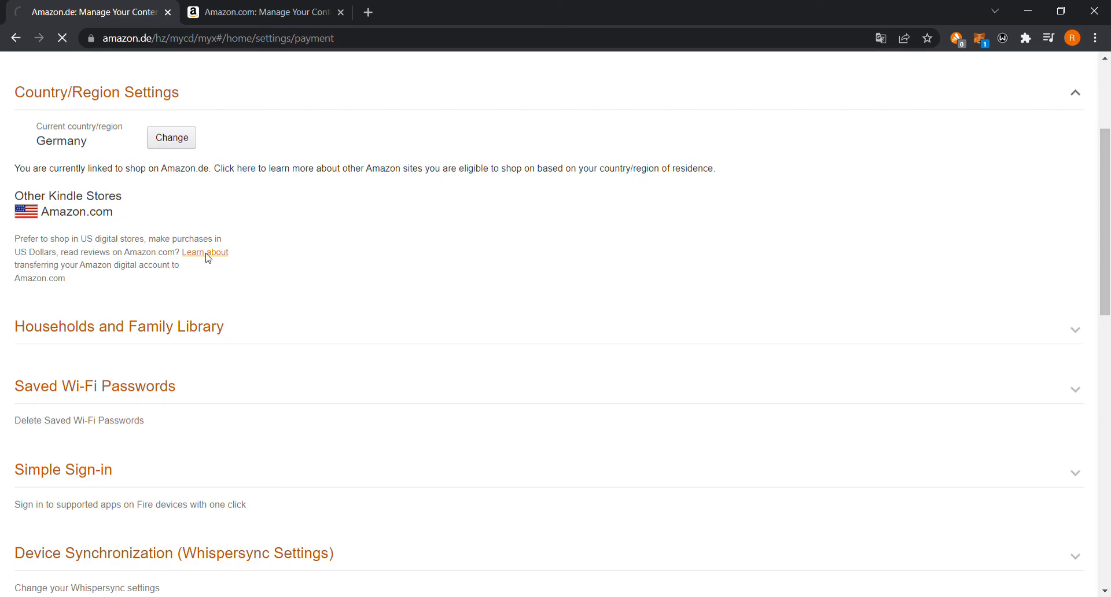
Load the Kindle Migration page describing transfer of the account from Amazon.de to Amazon.com
click(205, 251)
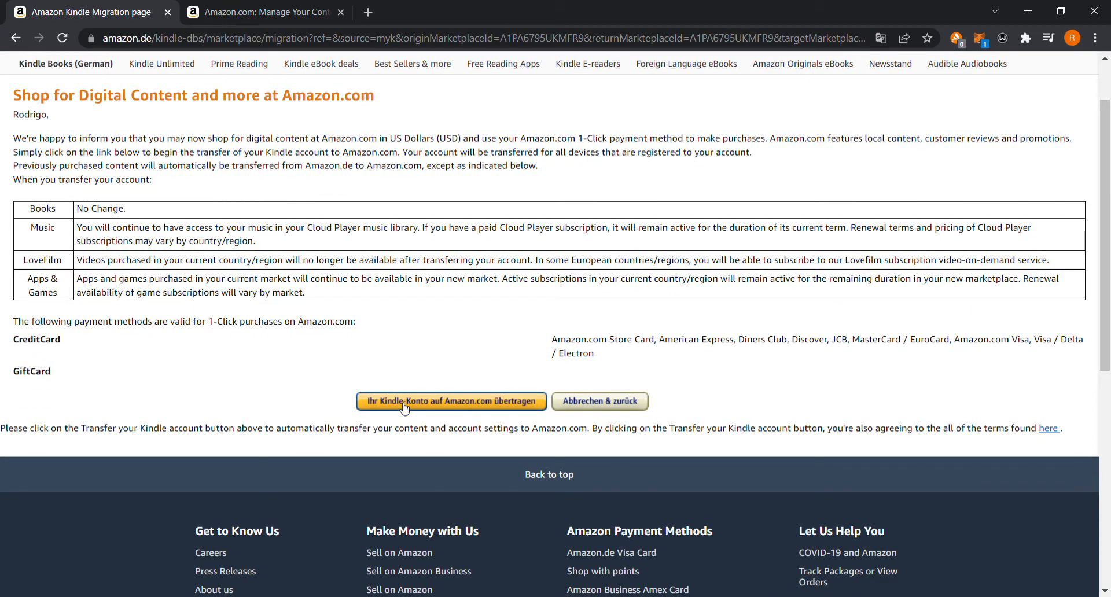
mouse_move(297, 394)
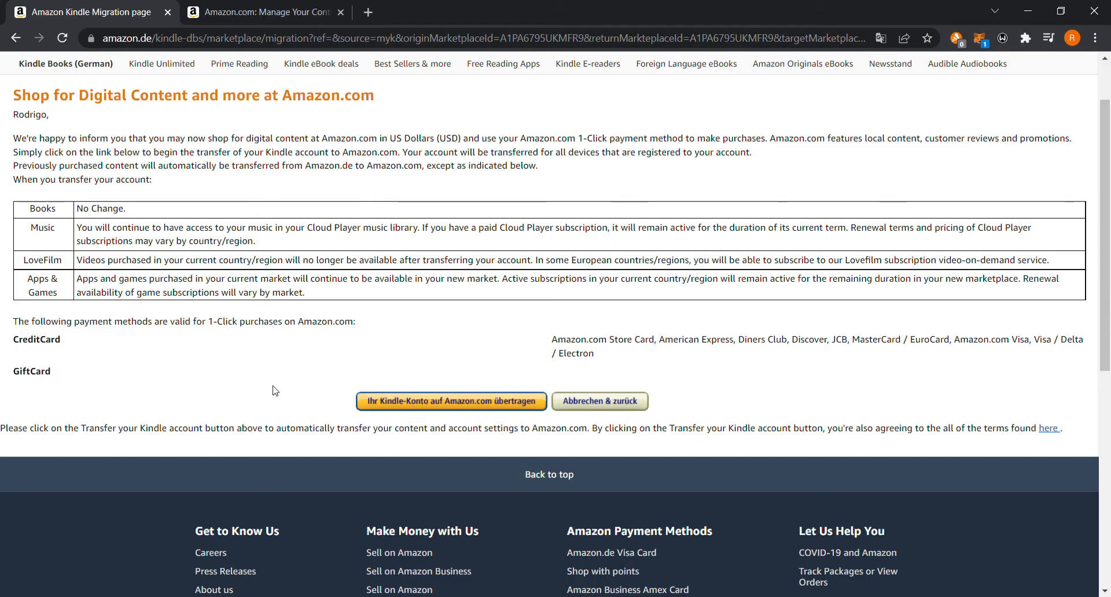
mouse_move(279, 384)
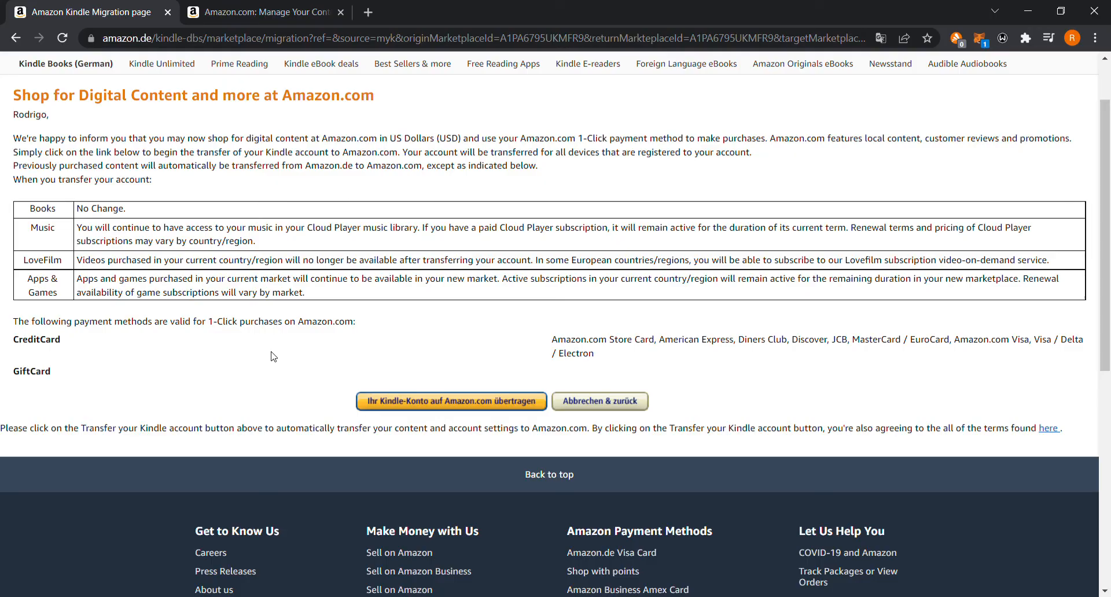
mouse_move(370, 364)
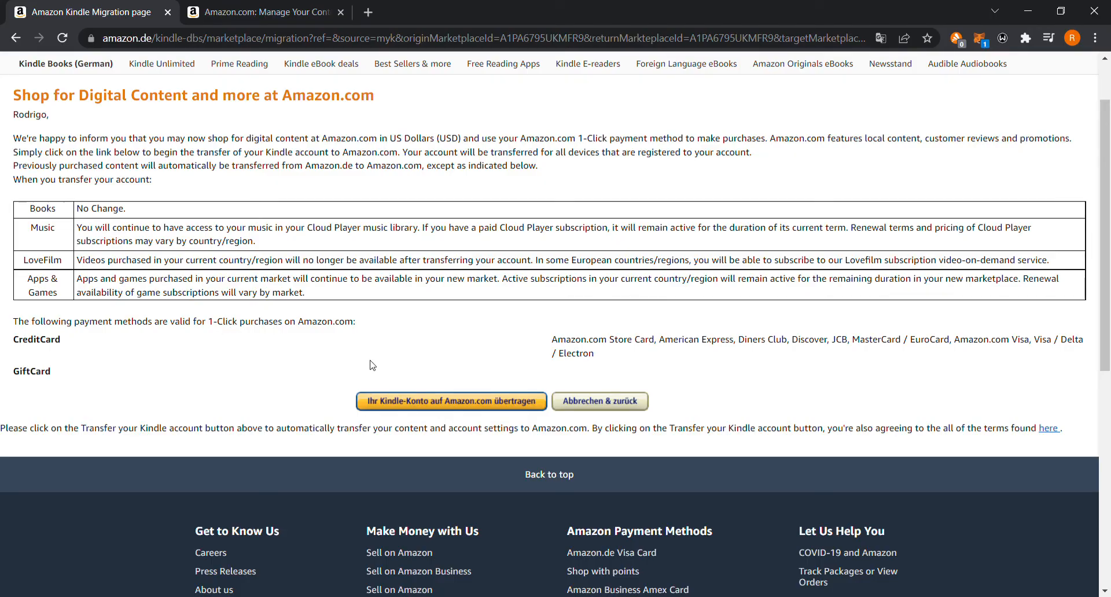
mouse_move(306, 384)
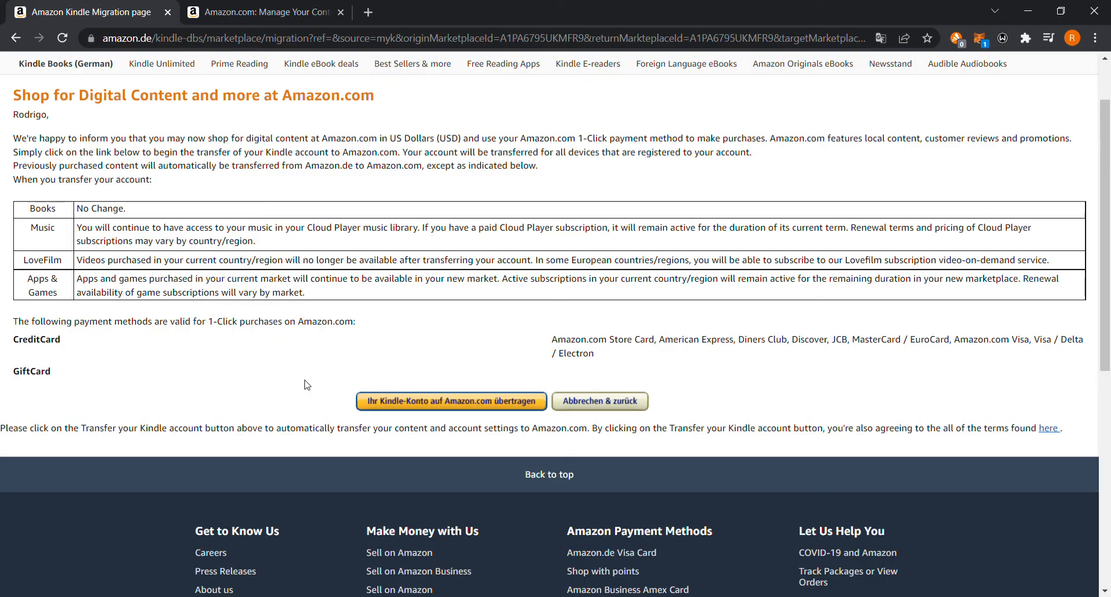
mouse_move(308, 284)
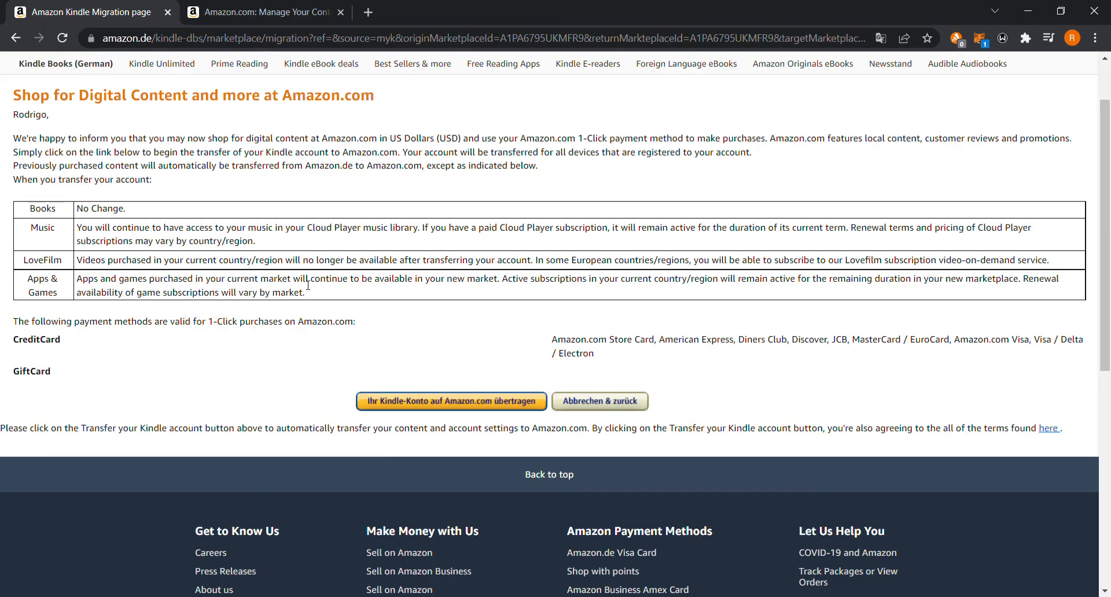
mouse_move(306, 210)
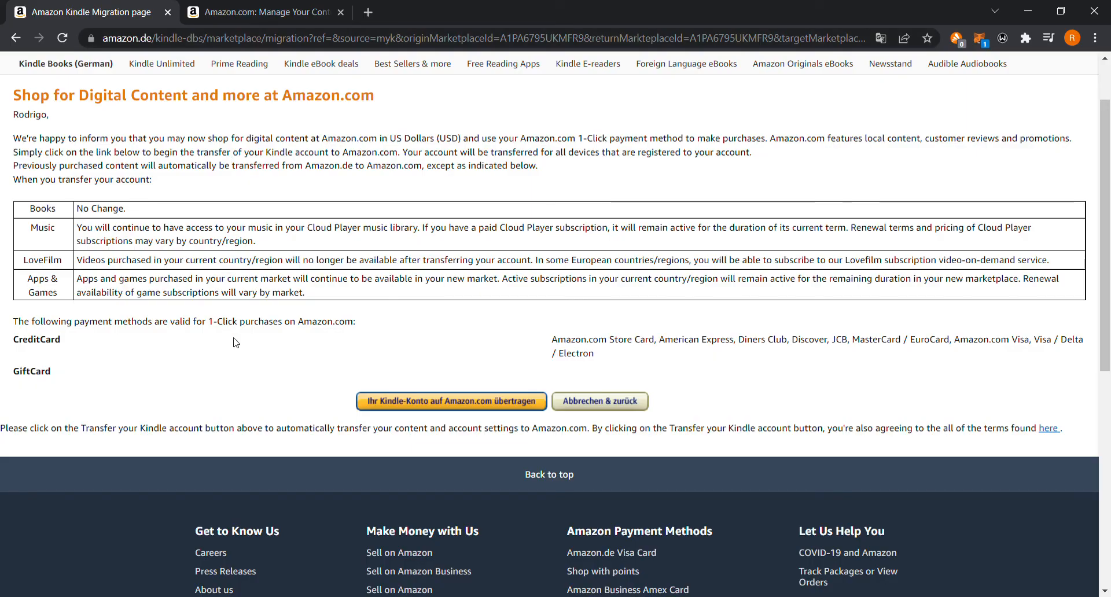
mouse_move(245, 353)
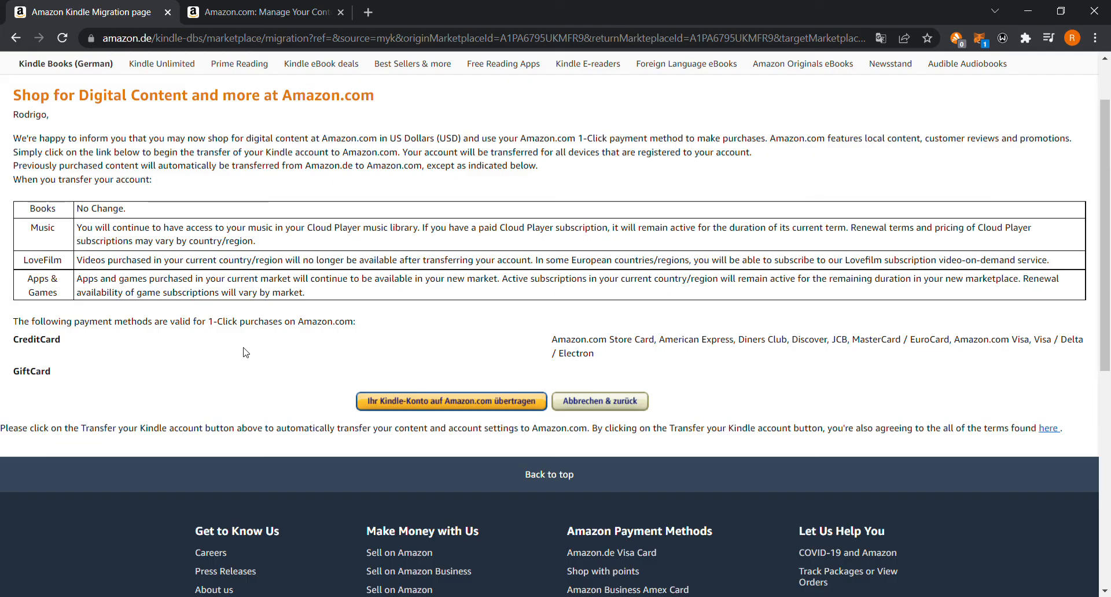
mouse_move(264, 363)
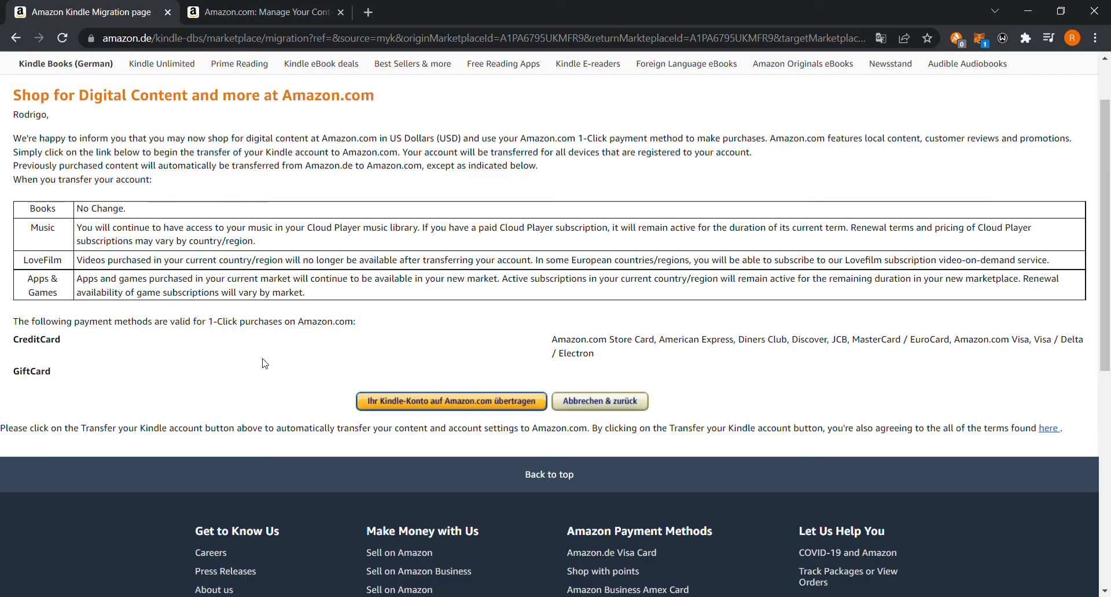
mouse_move(1005, 99)
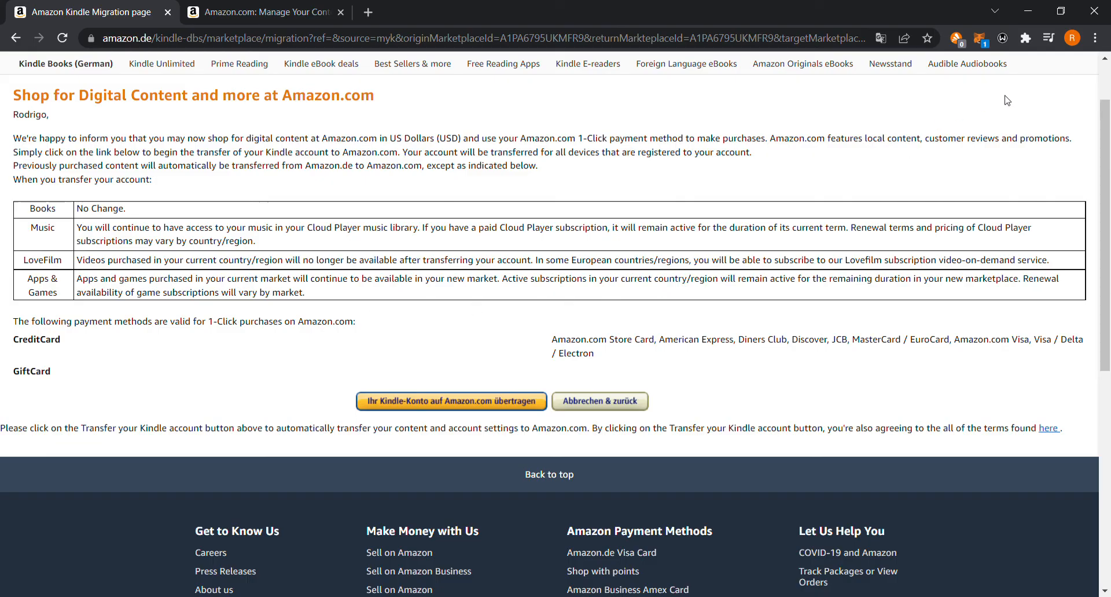